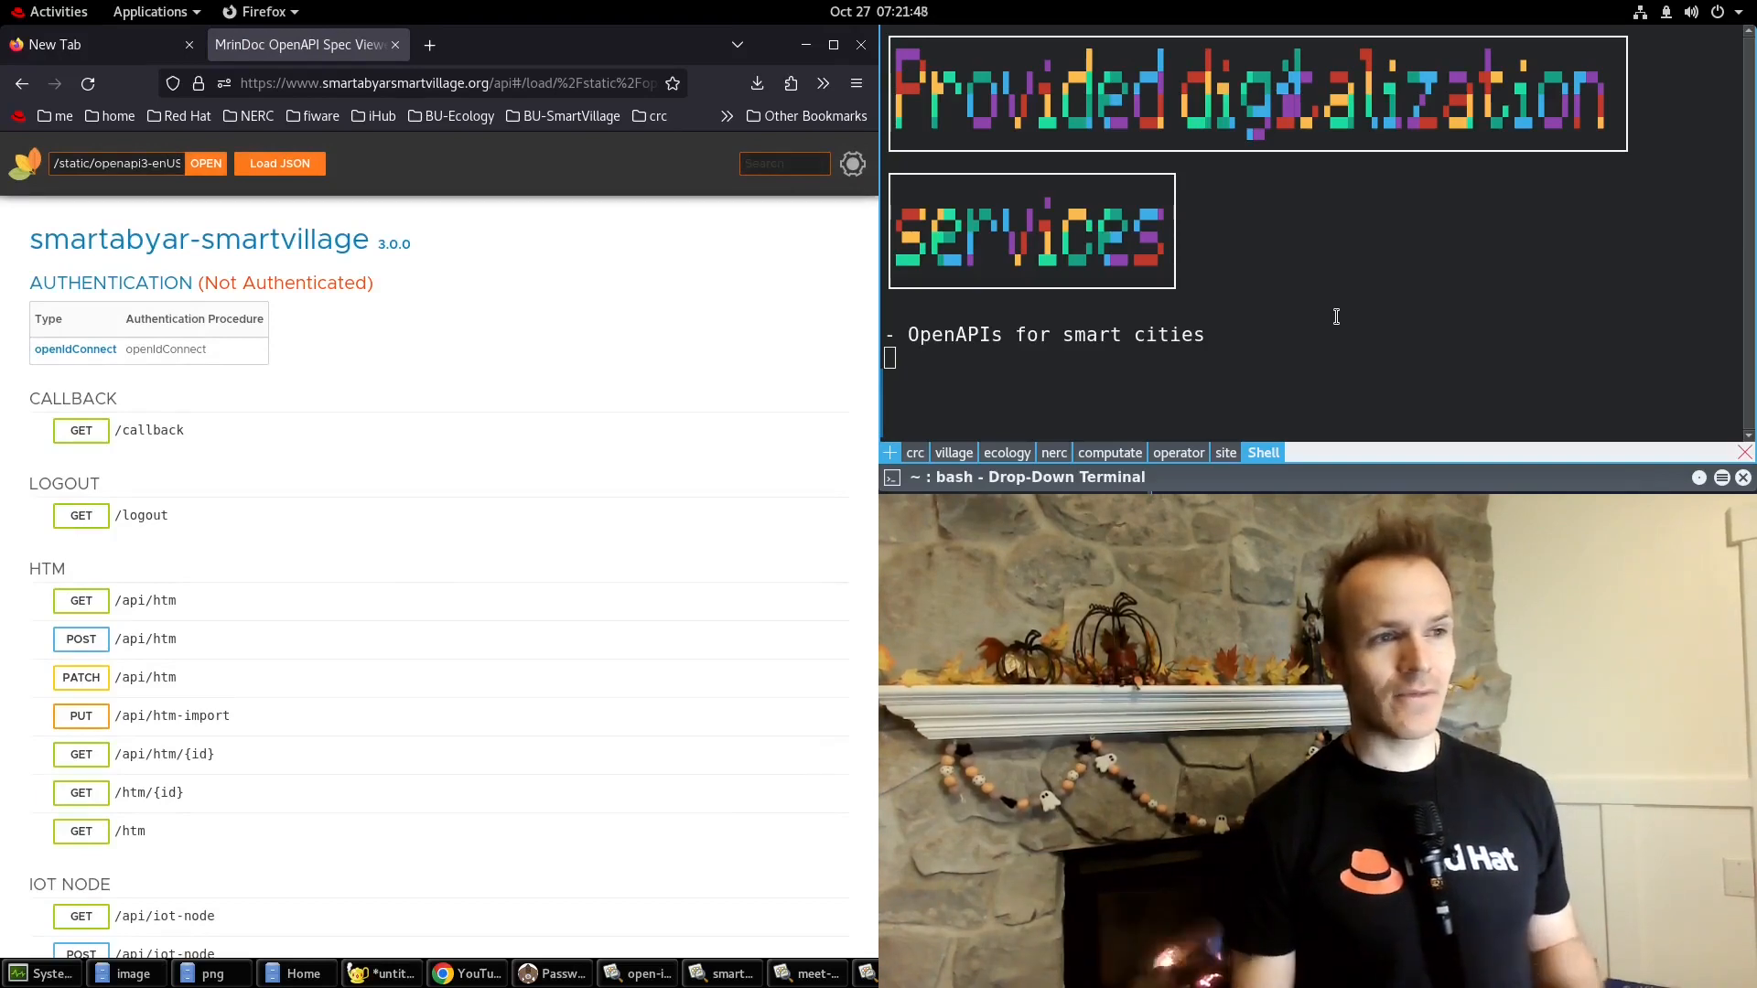
# Scroll the OpenAPI spec past HTM and IoT node endpoints to Smart Traffic Light and Traffic Flow Observed.
pyautogui.scroll(-3)
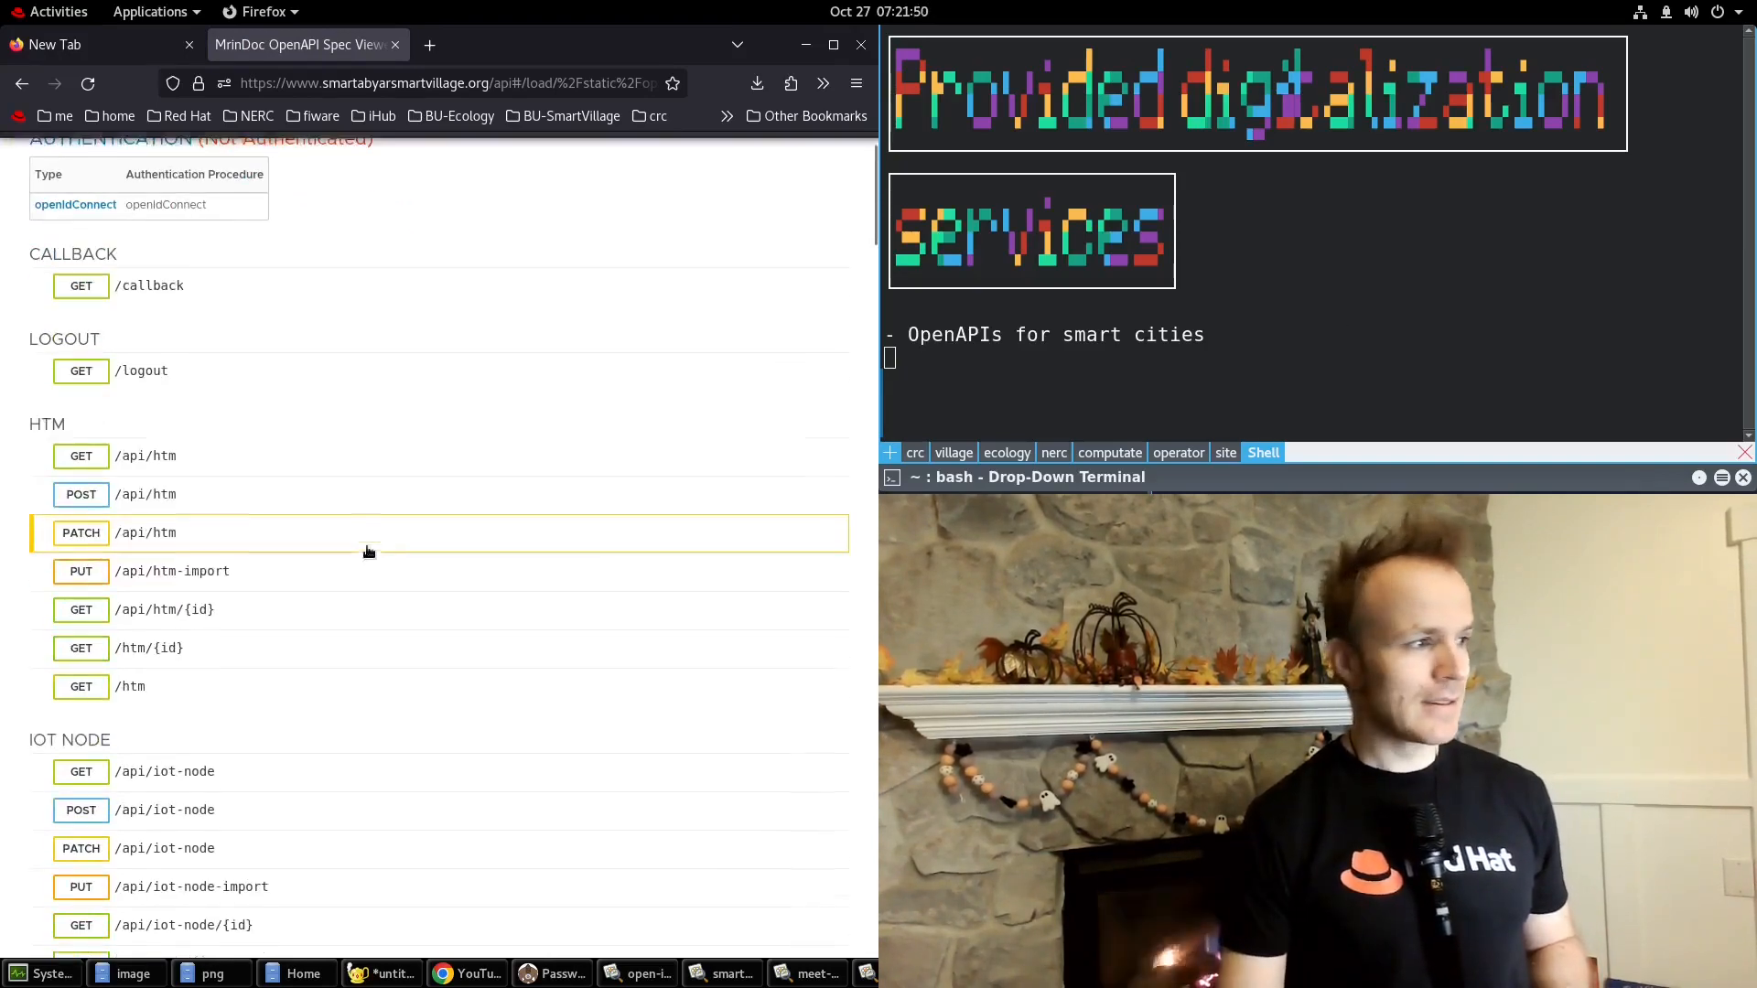
pyautogui.scroll(-3)
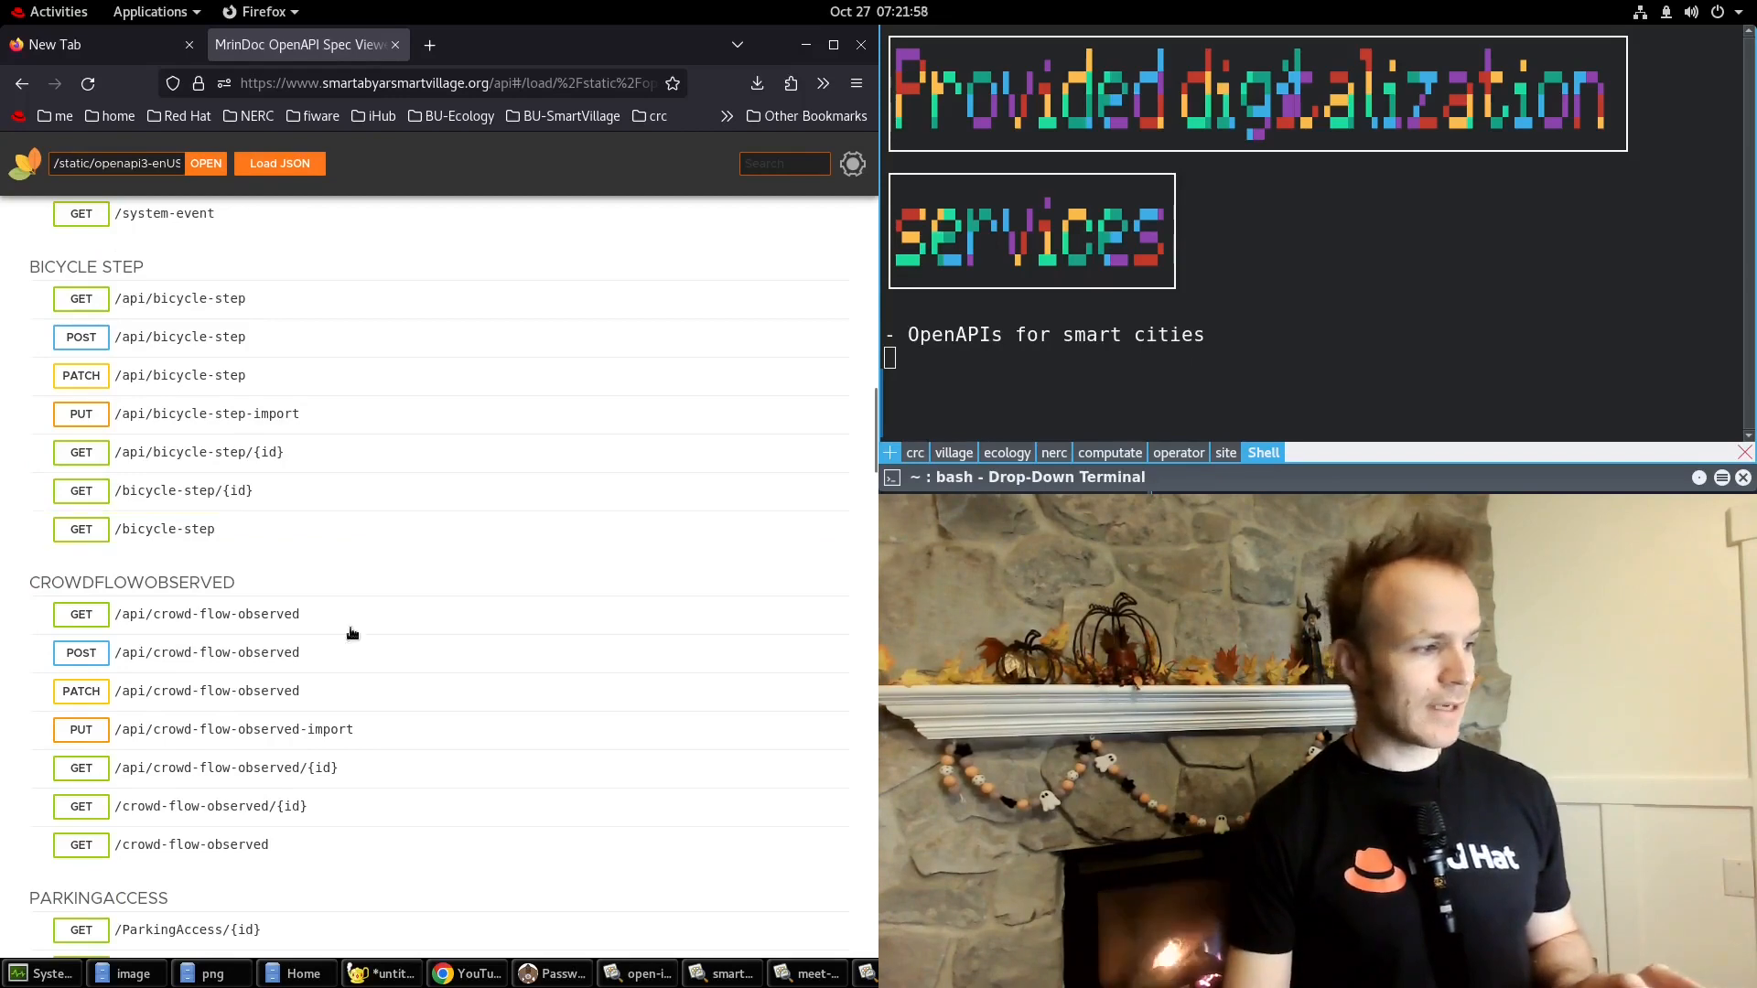
pyautogui.scroll(-3)
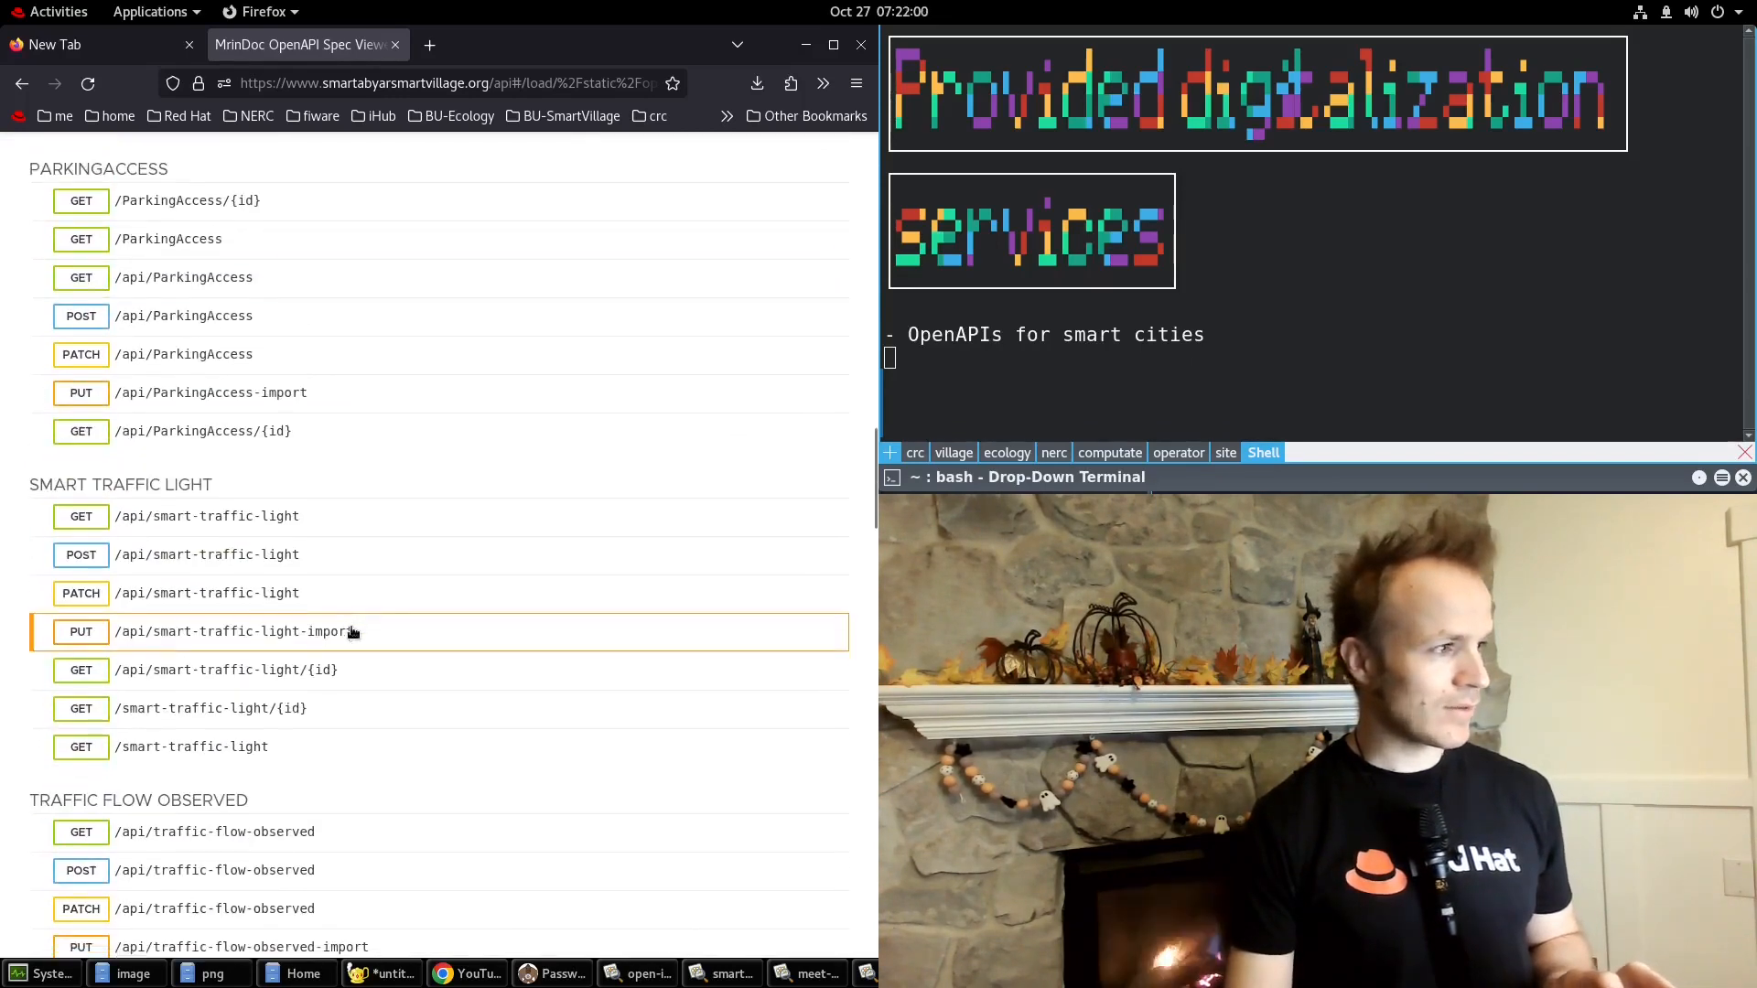
pyautogui.scroll(-3)
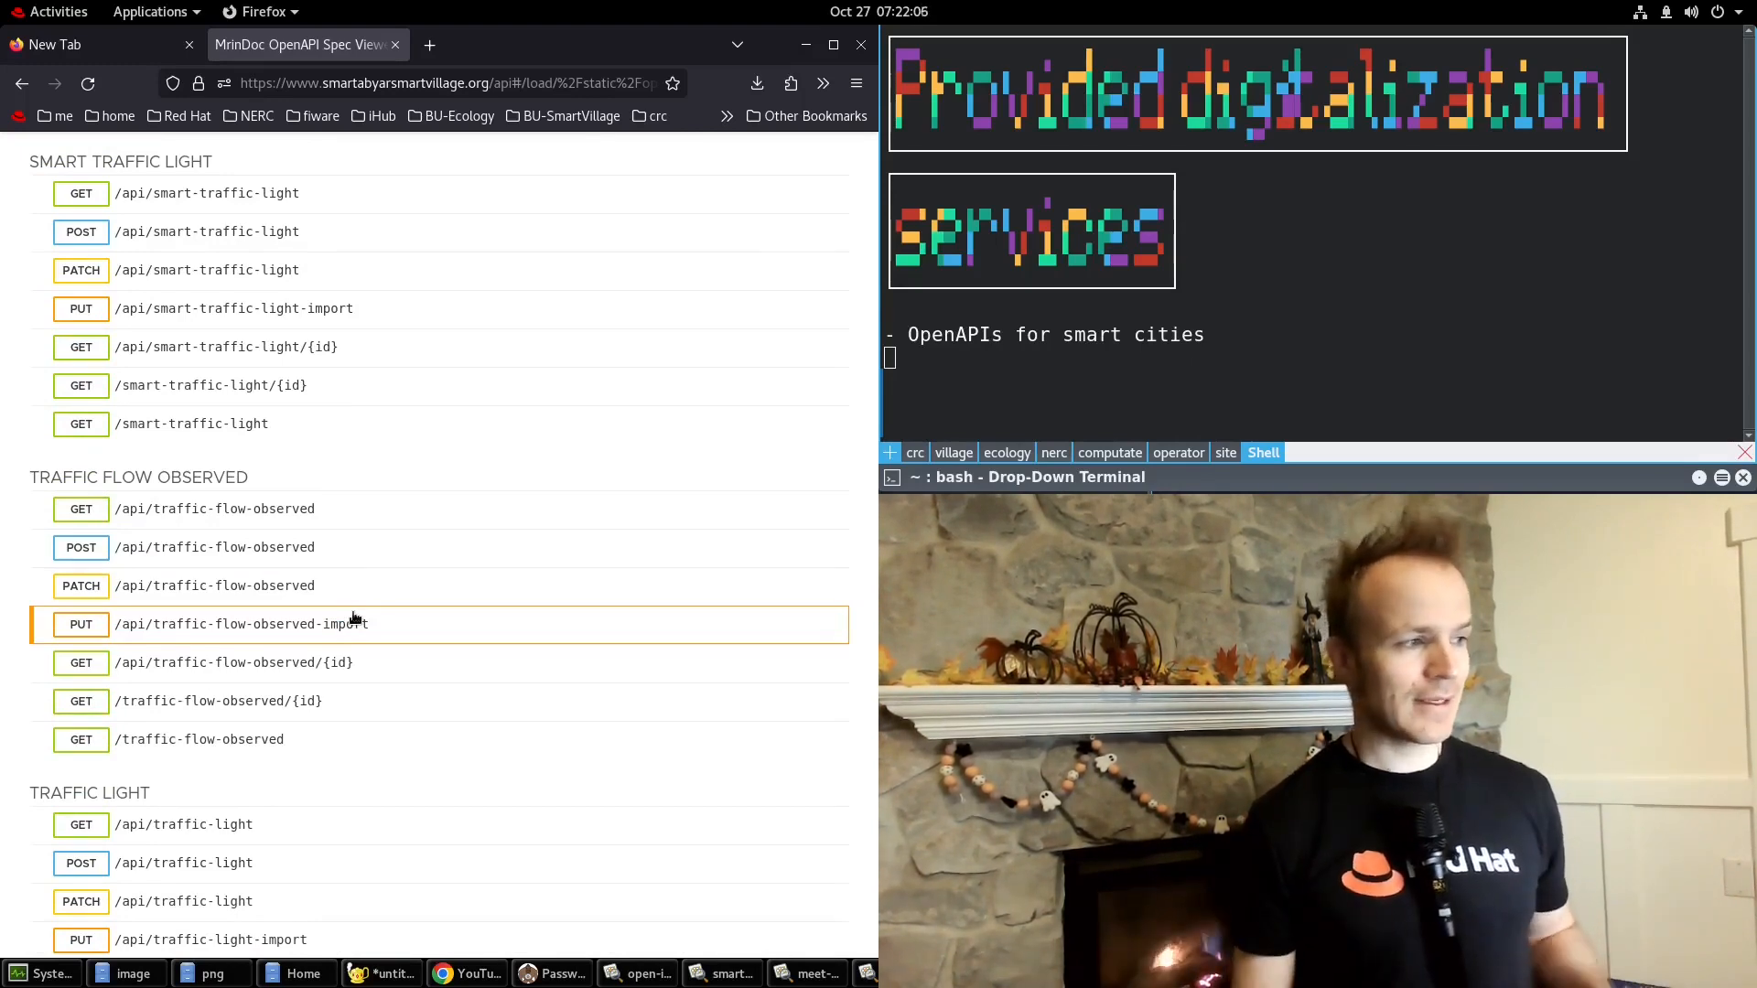
pyautogui.scroll(-3)
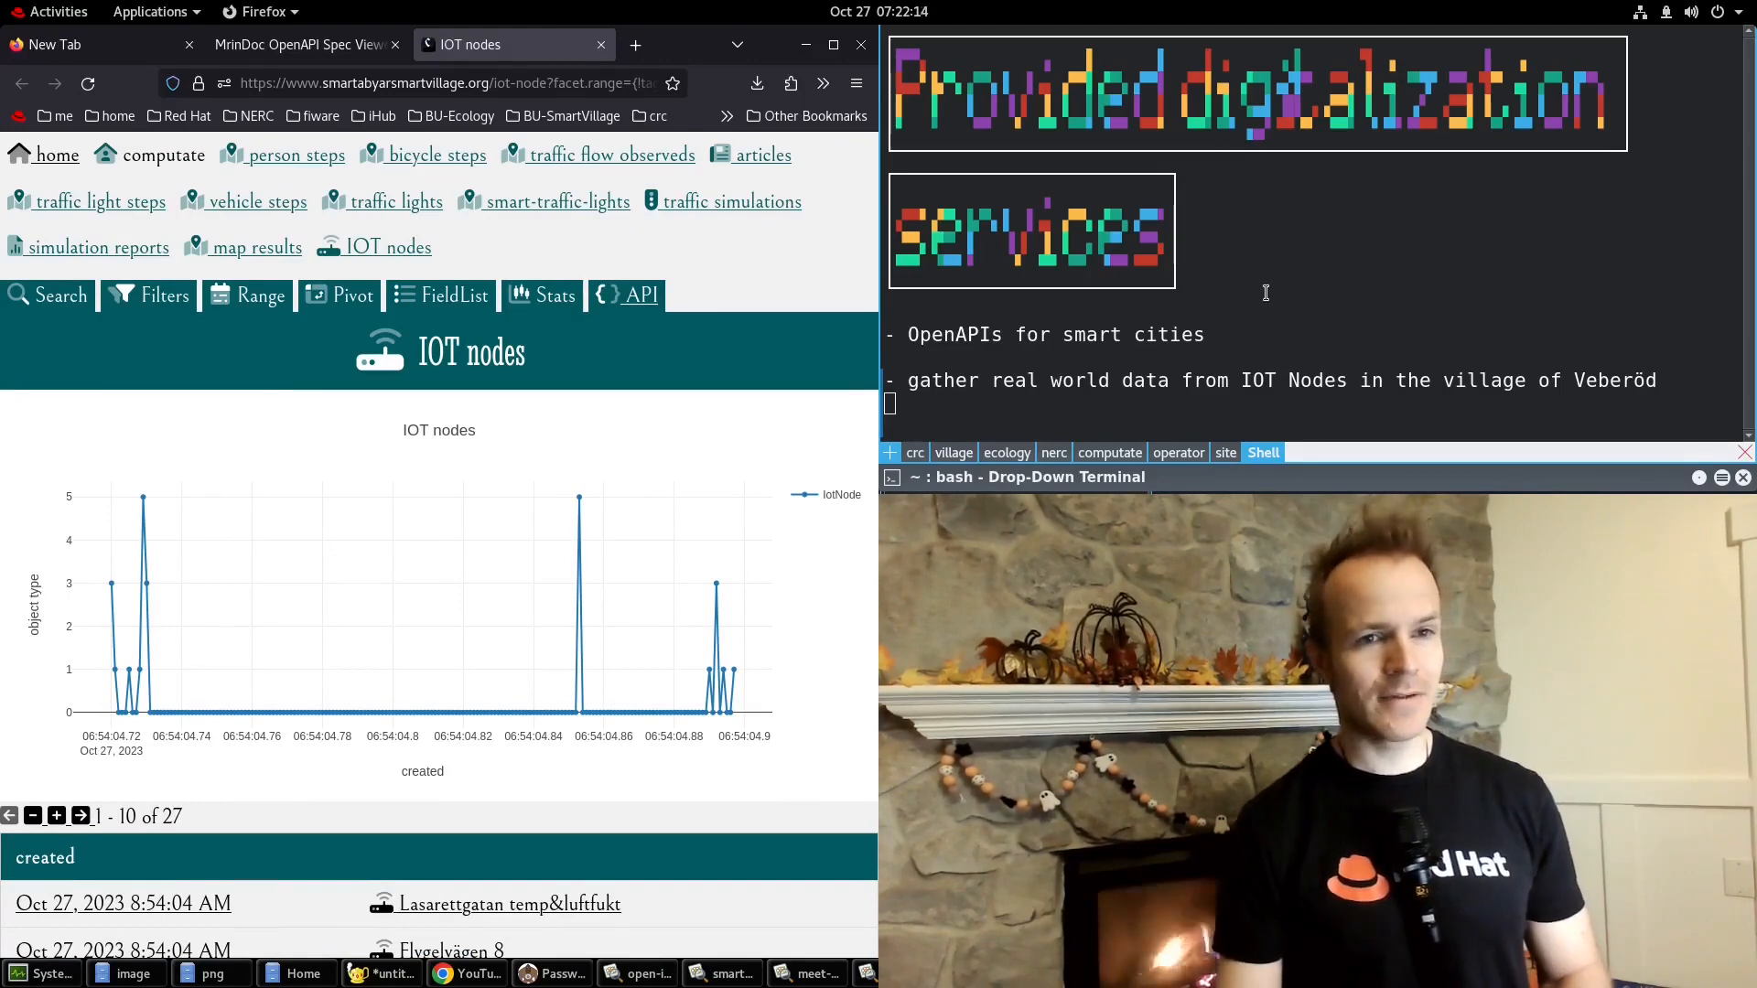
# Scroll through the IOT nodes page showing its chart and 27 node records.
pyautogui.scroll(-3)
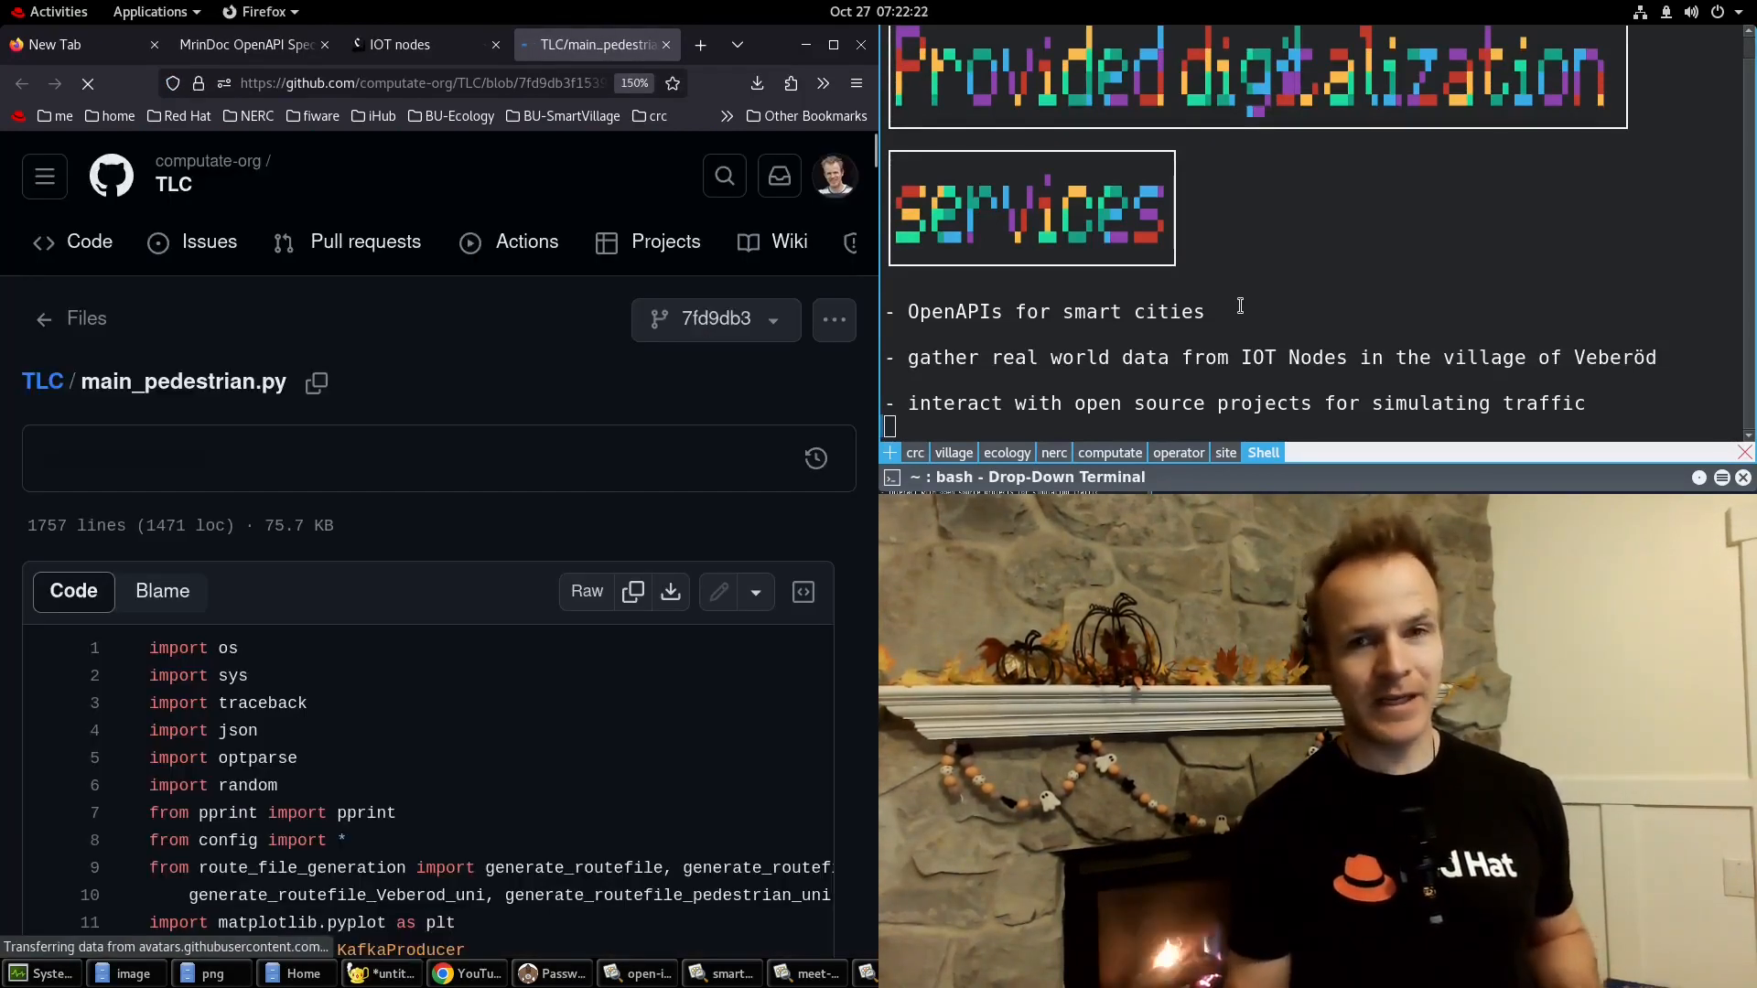
# Scroll through main_pedestrian.py in the computate-org/TLC GitHub repository.
pyautogui.scroll(-3)
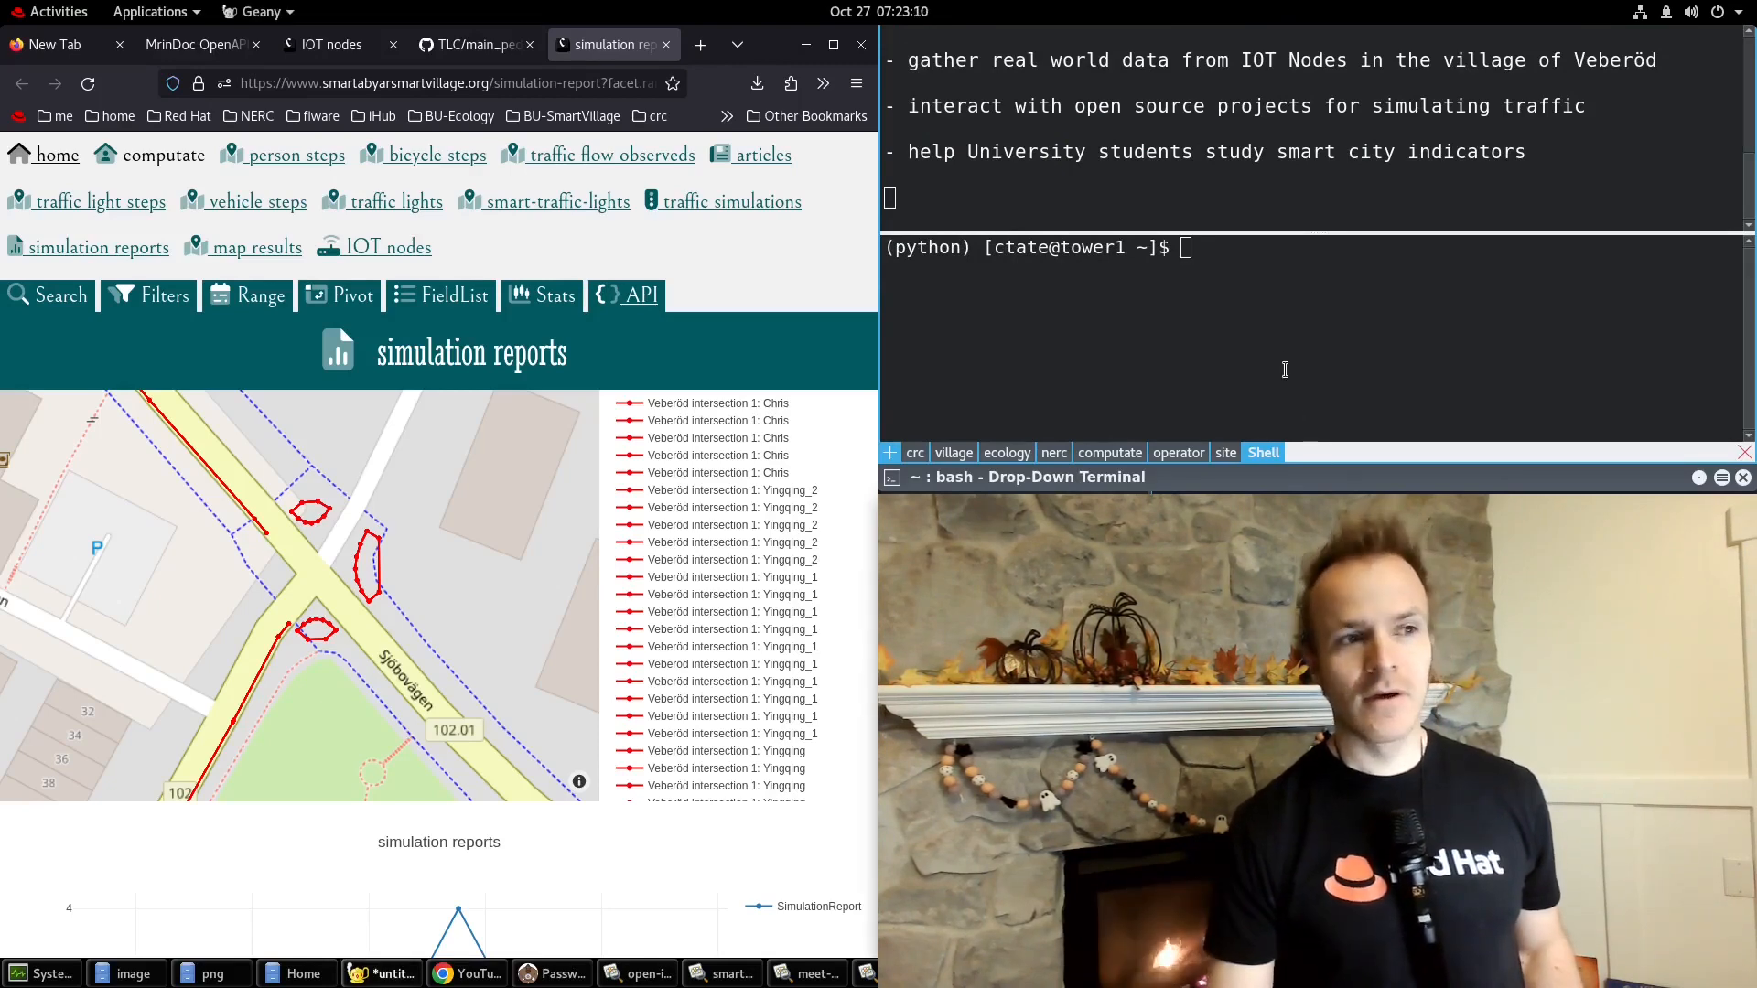
# Start an oc debug pod from the smartvillage-operator image and open crowdflowobserved.yaml in vi.
pyautogui.write('oc debug --image quay.io/computateorg/smartvillage-operator')
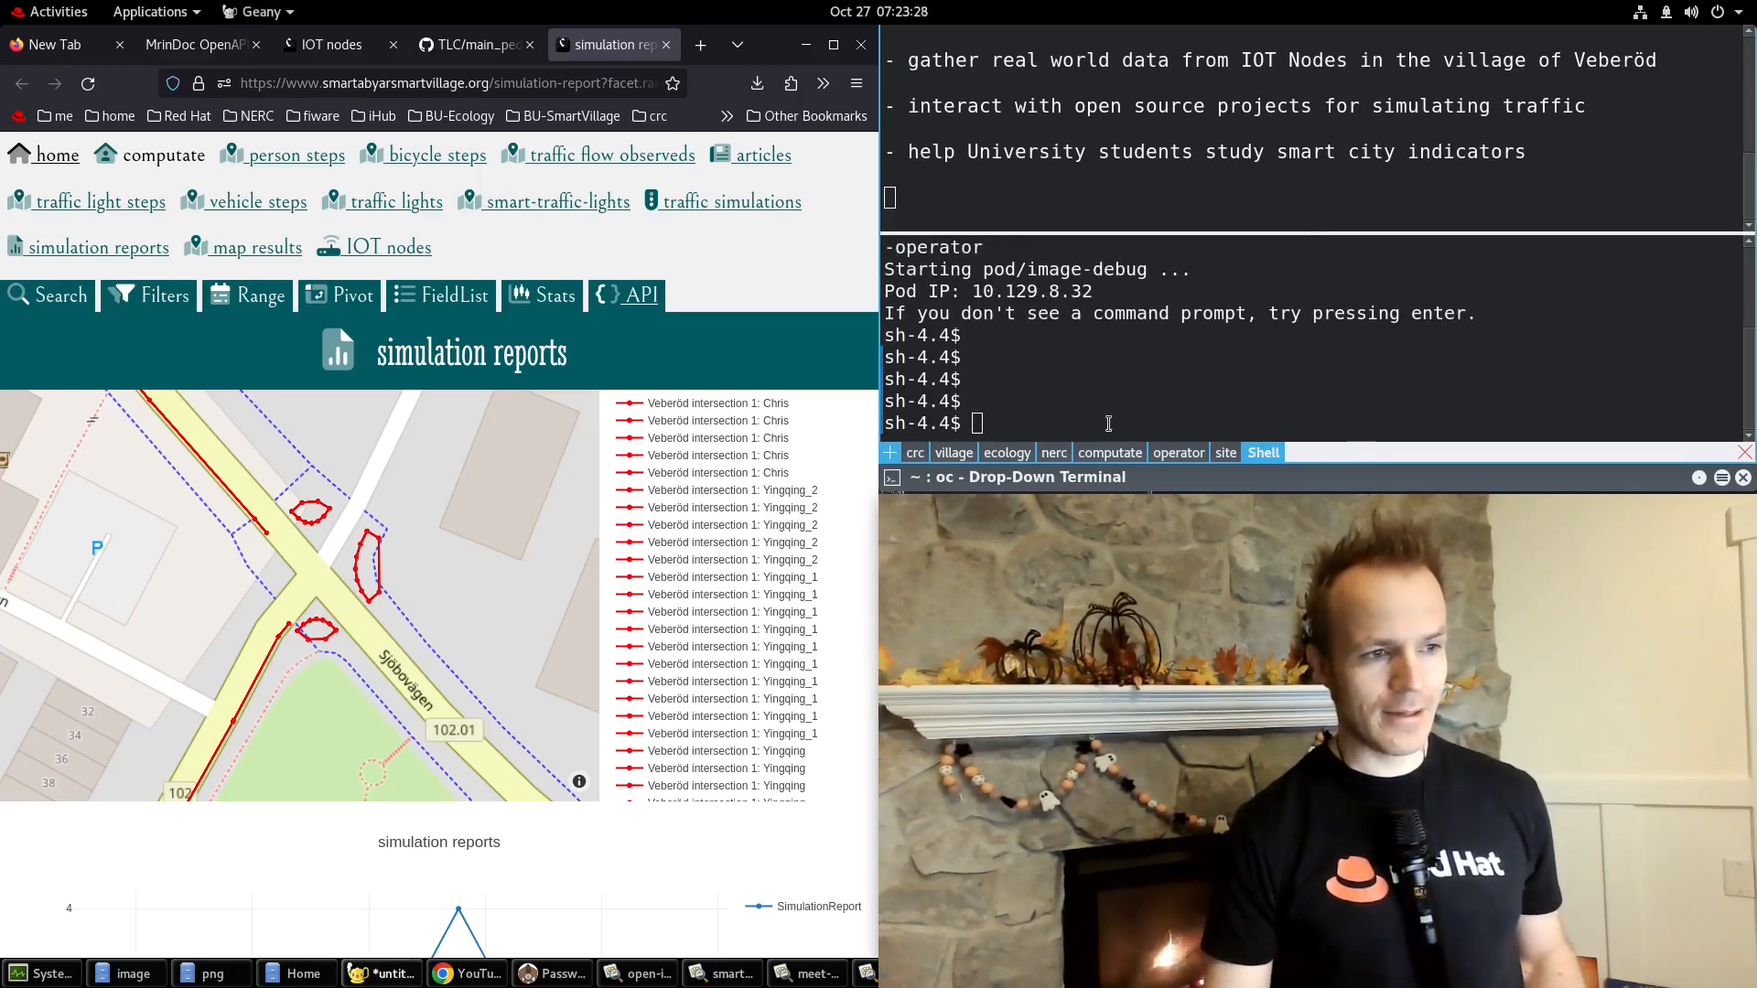
pyautogui.write('vi crowdflowobserved.yaml')
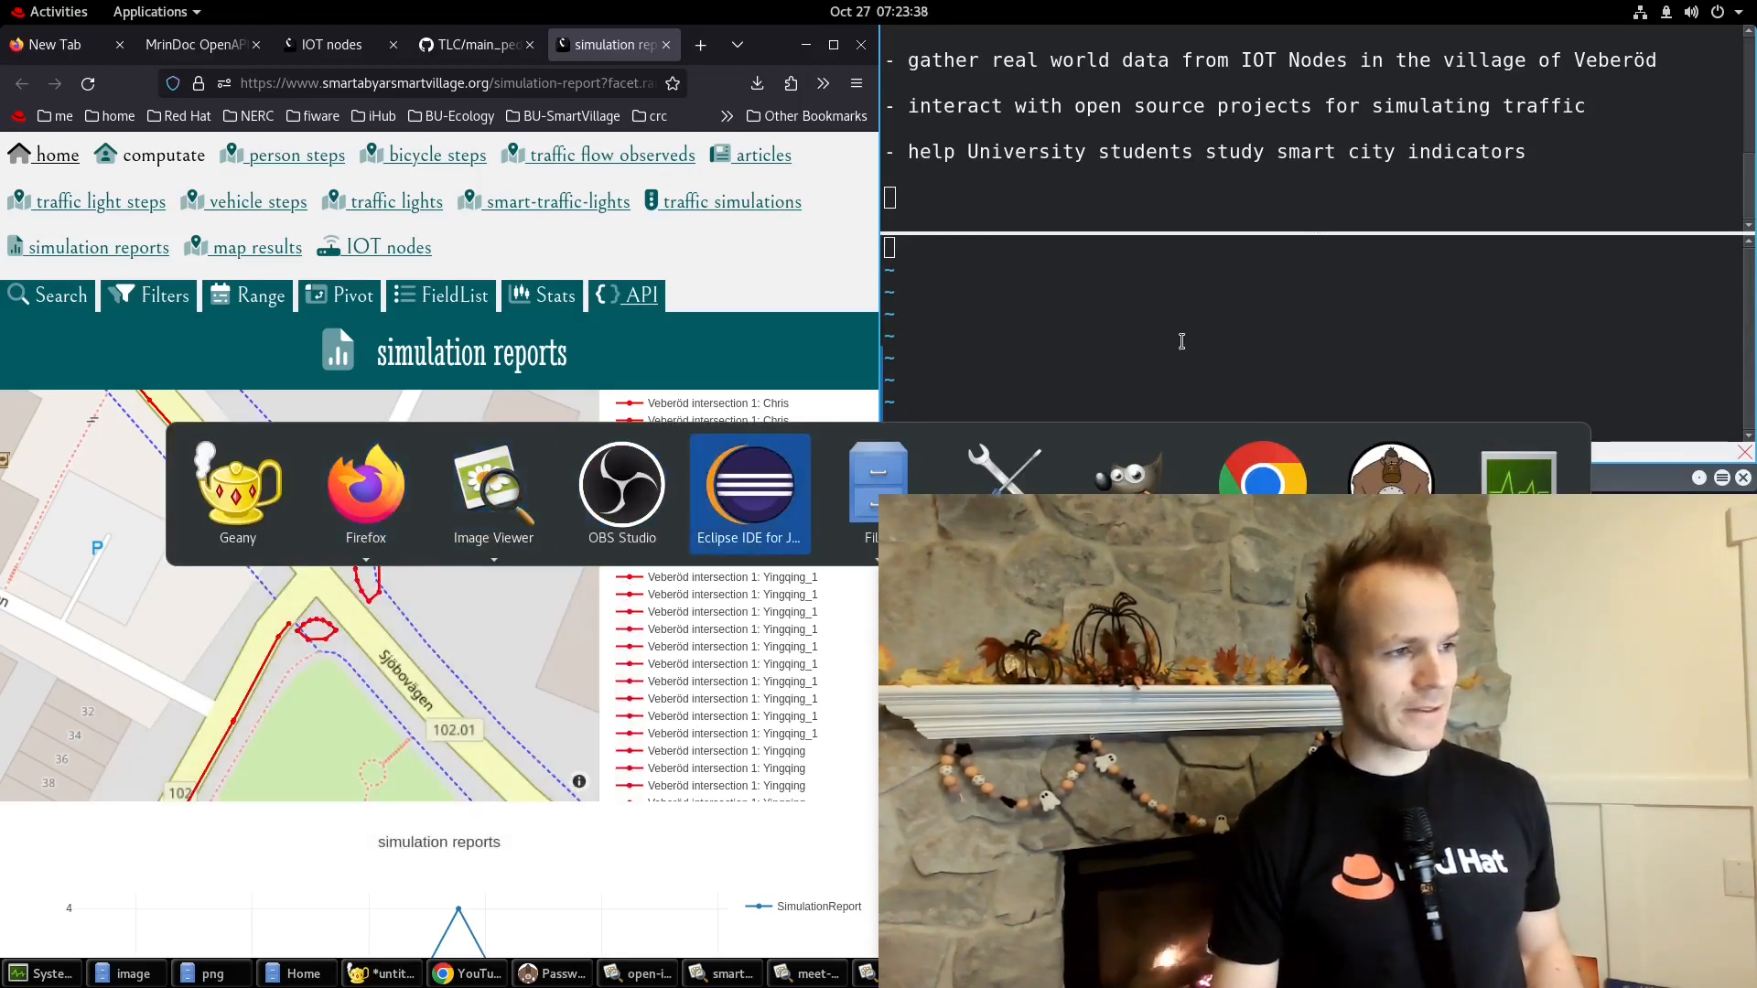
# Copy the Sjöbovägen–Lakaregatan CrowdFlowObserved YAML from Eclipse into vi and save with :w.
pyautogui.click(749, 483)
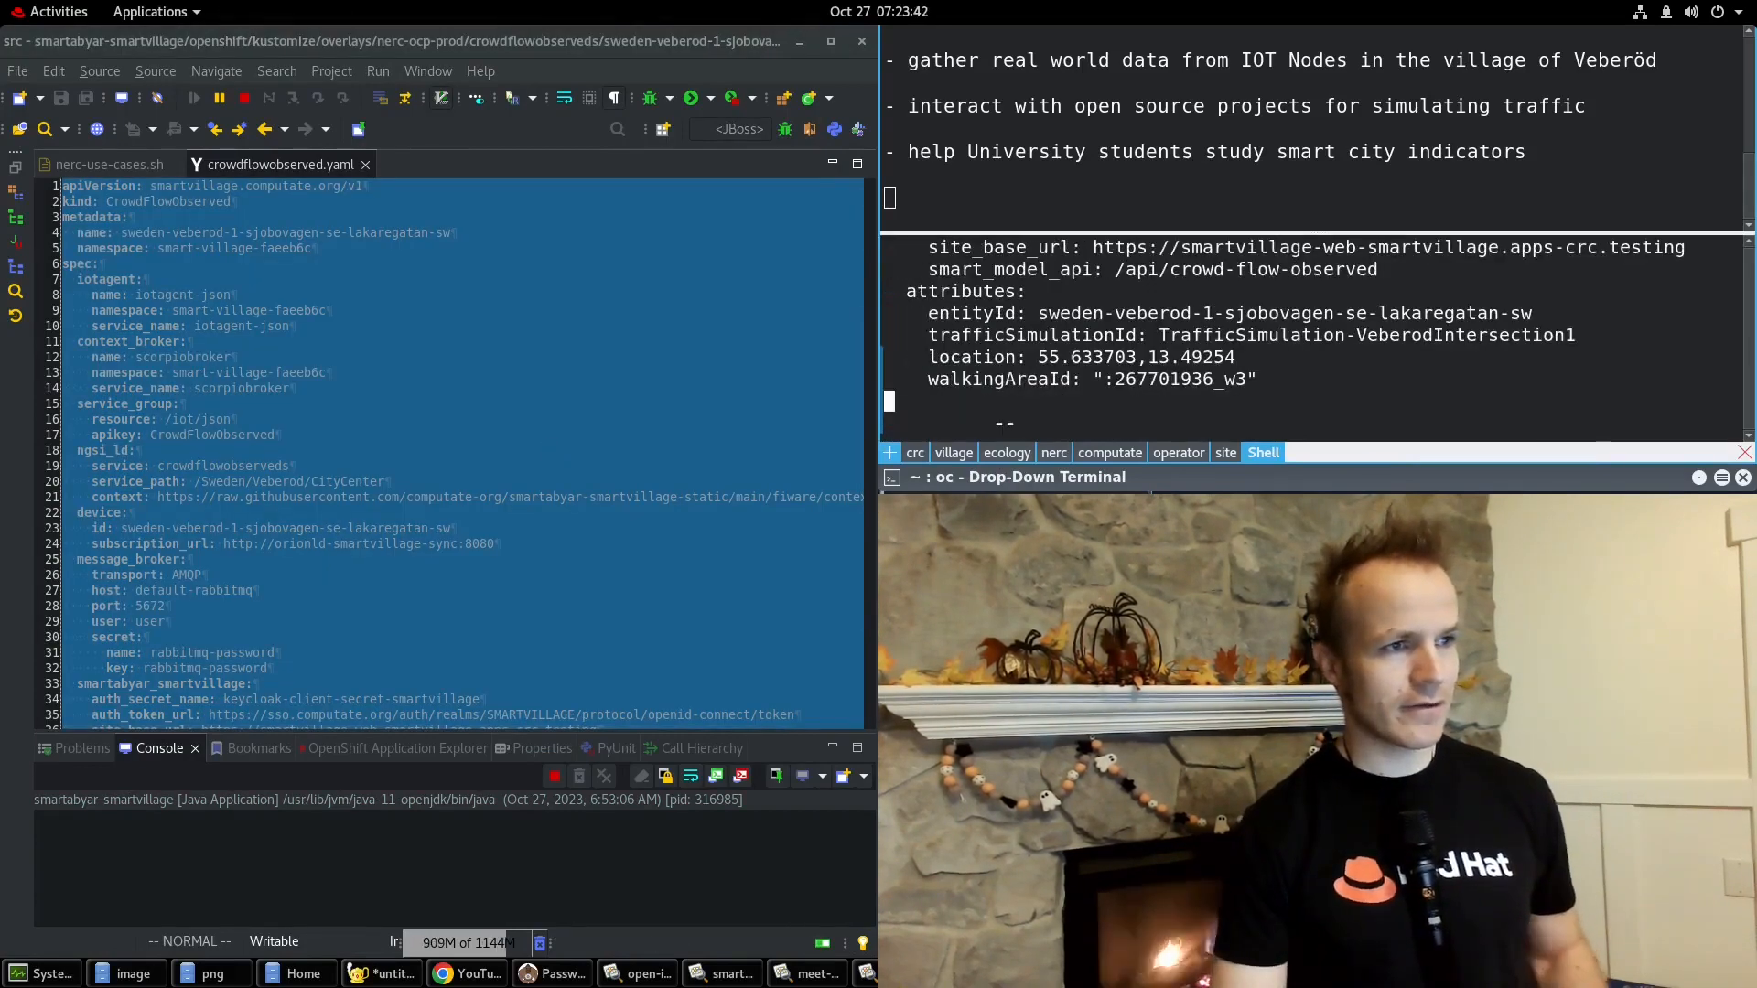
pyautogui.write(':w')
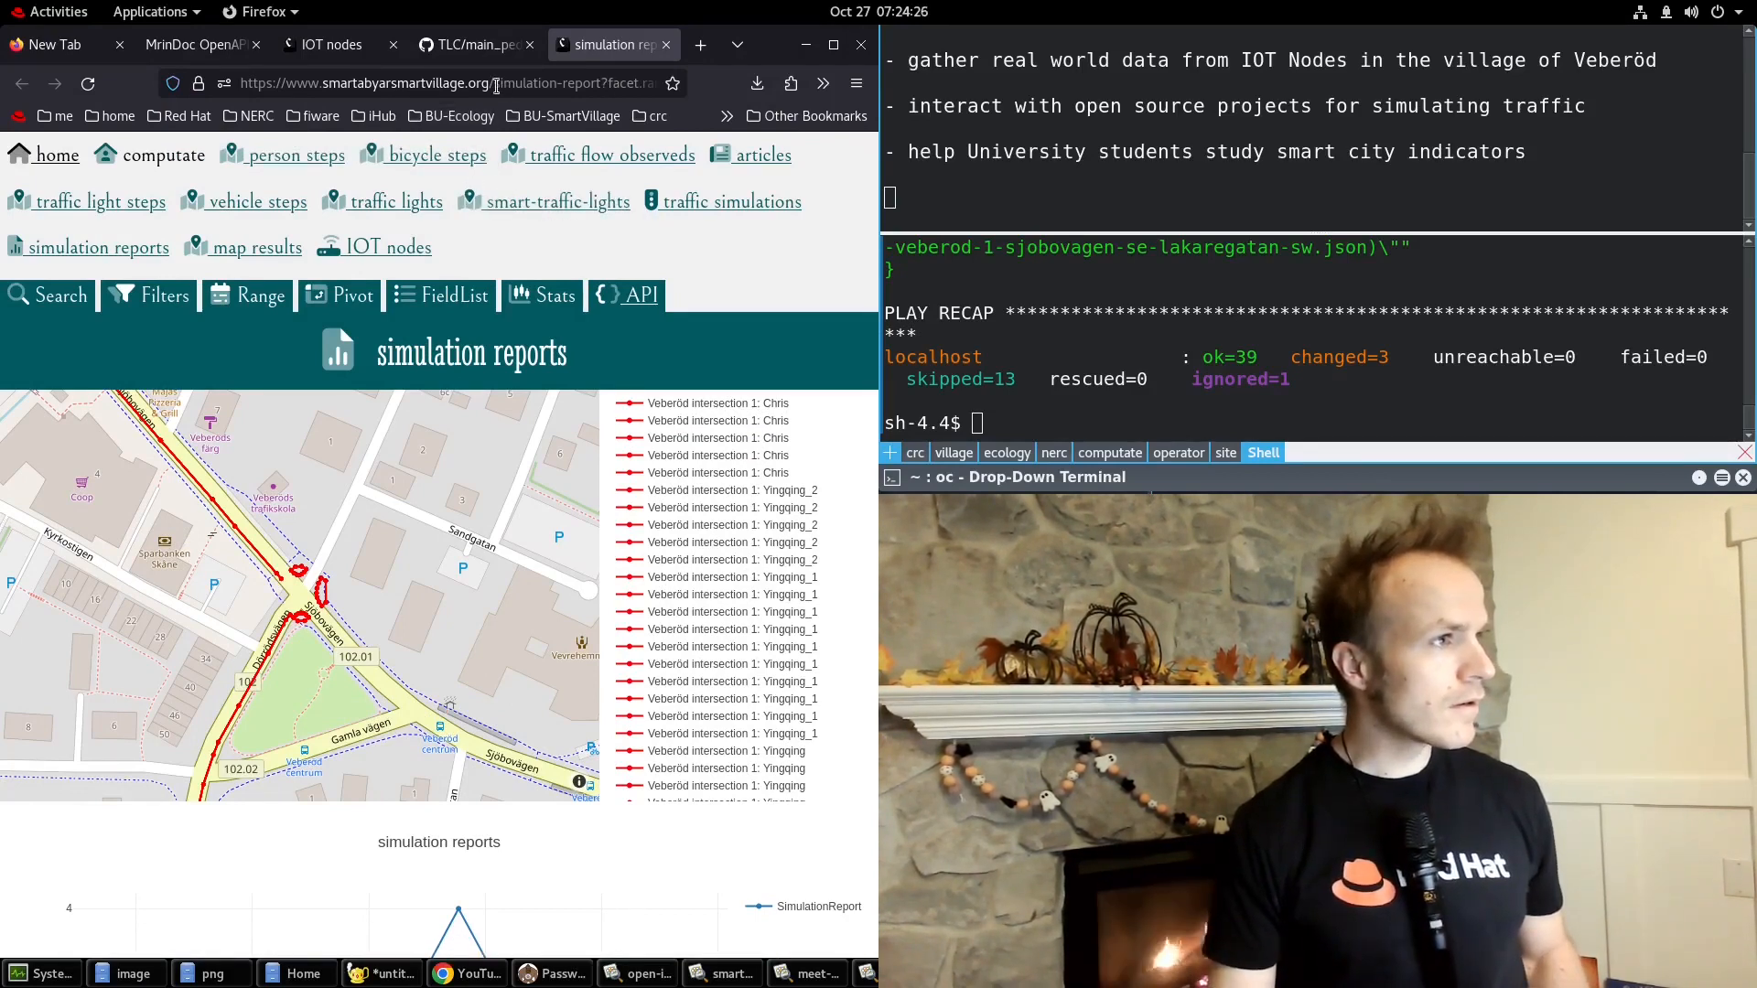
# Go to the crowd-flow-observed URL in a new tab.
pyautogui.write('crowd-flow-observed')
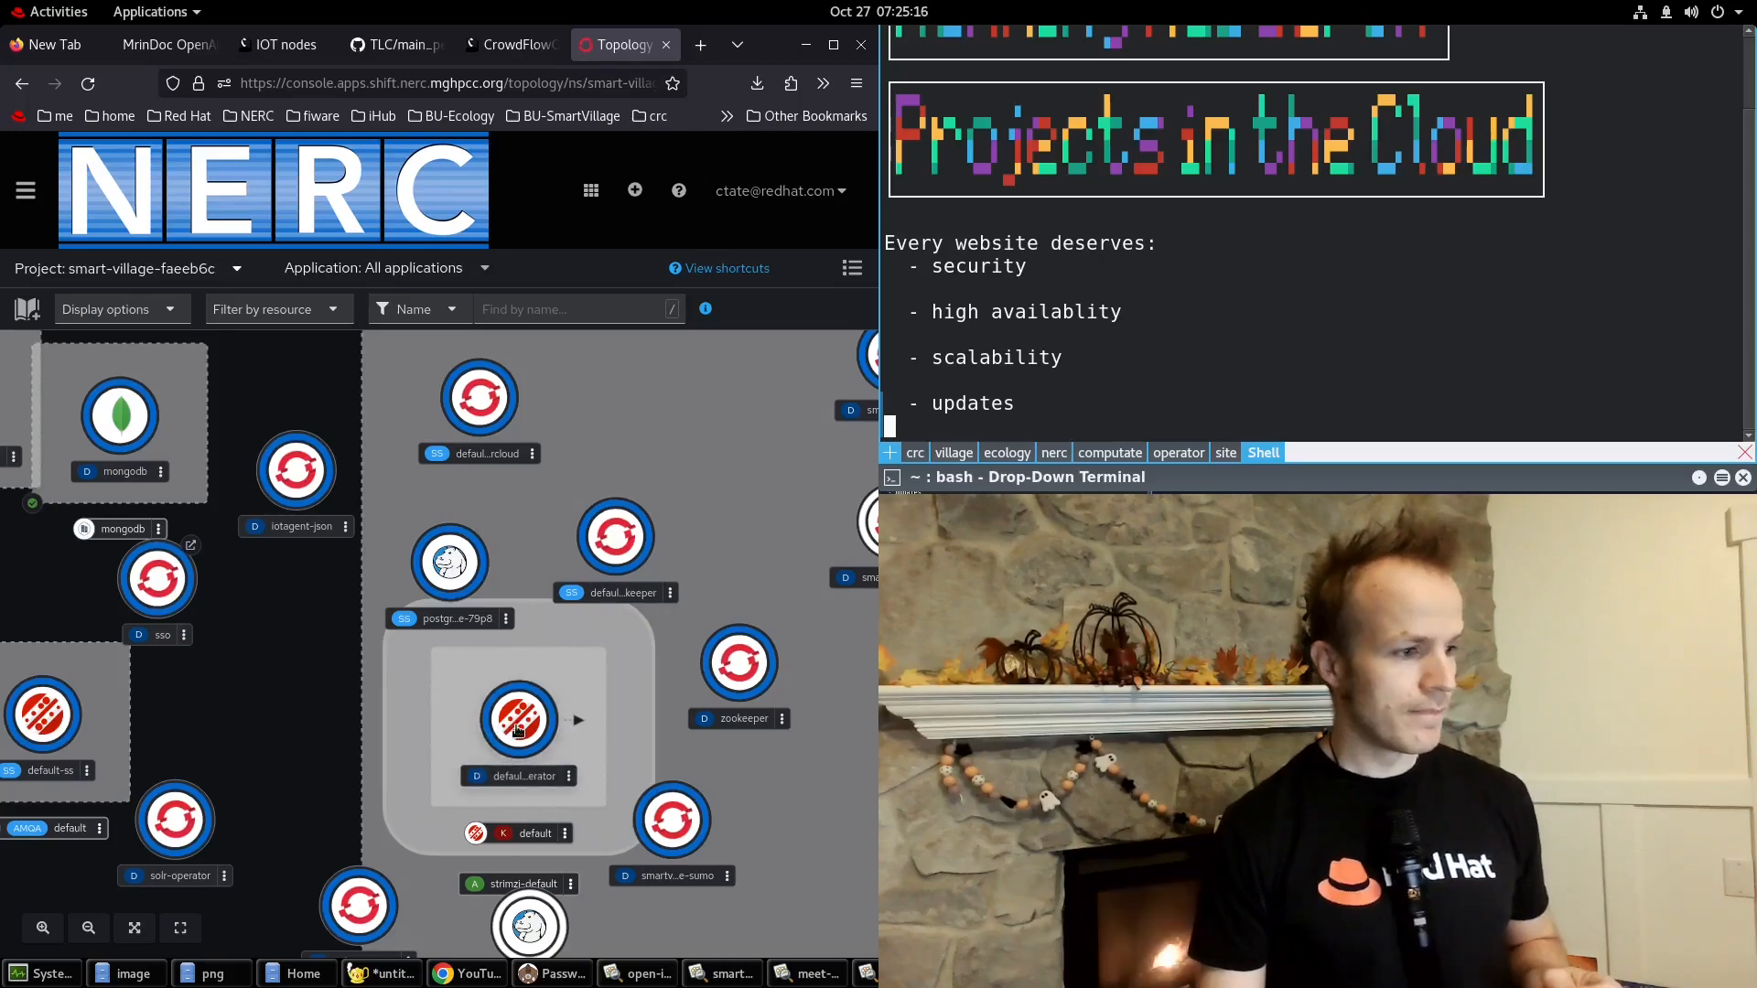
# Open Storage > PersistentVolumeClaims for the smart-village-faeeb6c project.
pyautogui.click(519, 719)
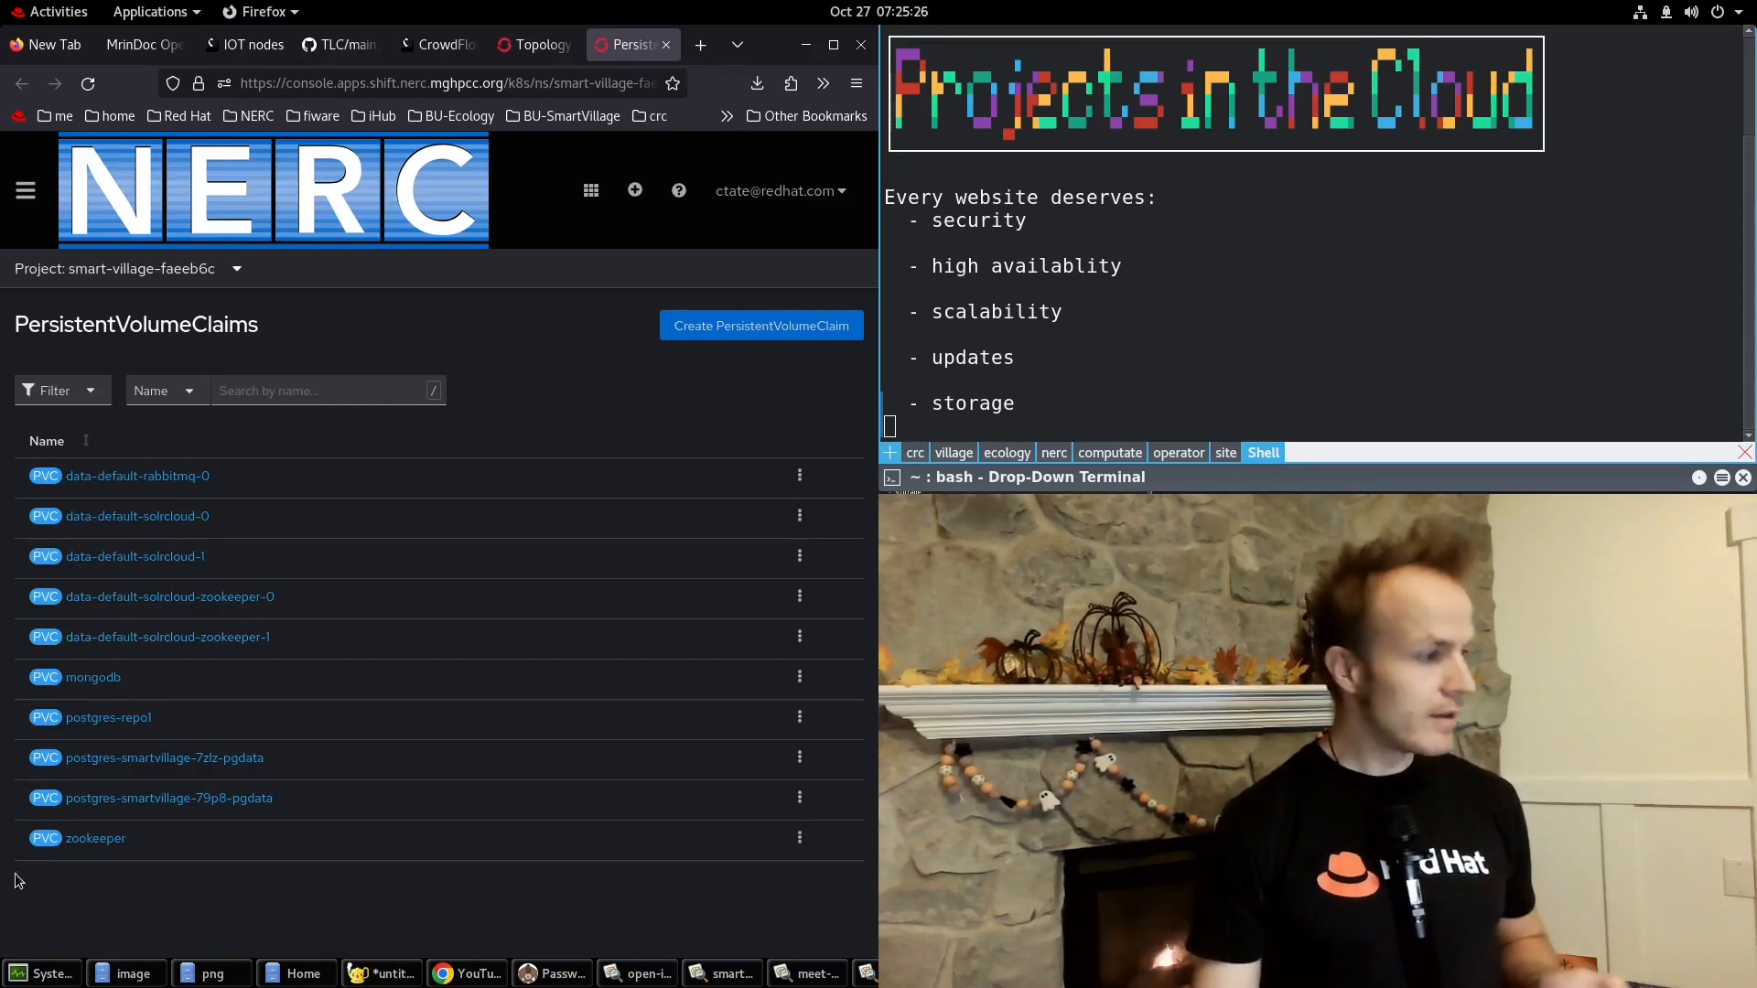
pyautogui.moveTo(75, 657)
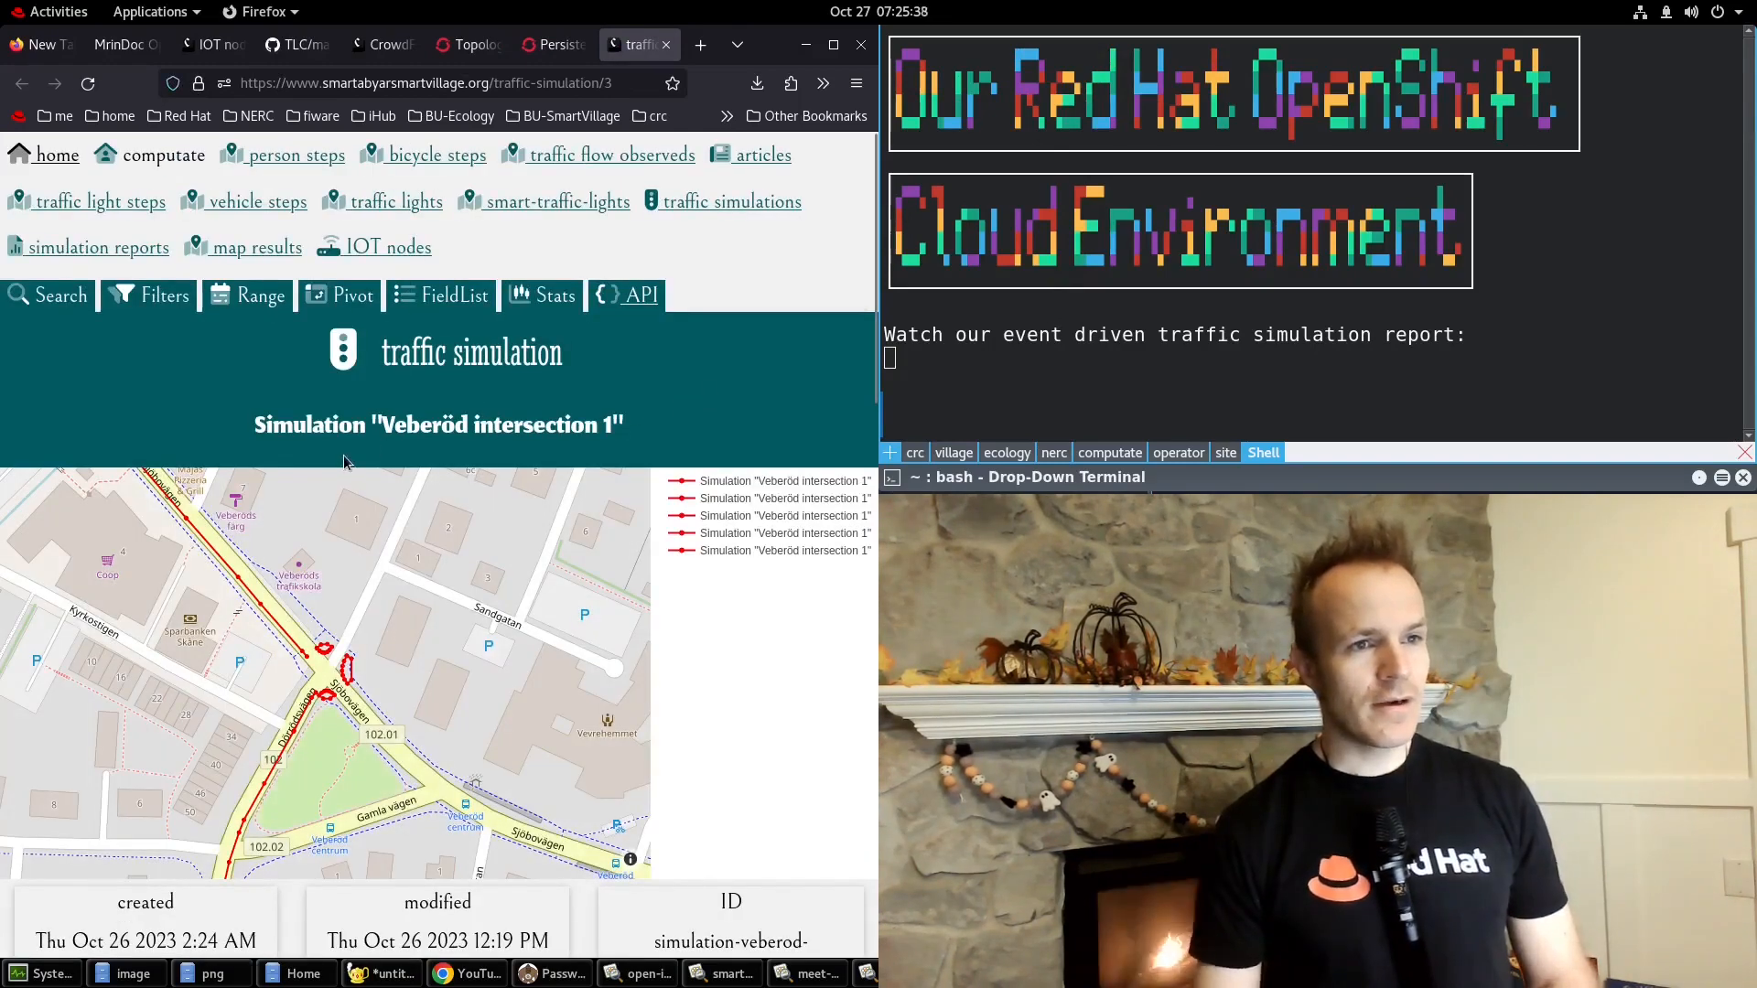
pyautogui.moveTo(381, 461)
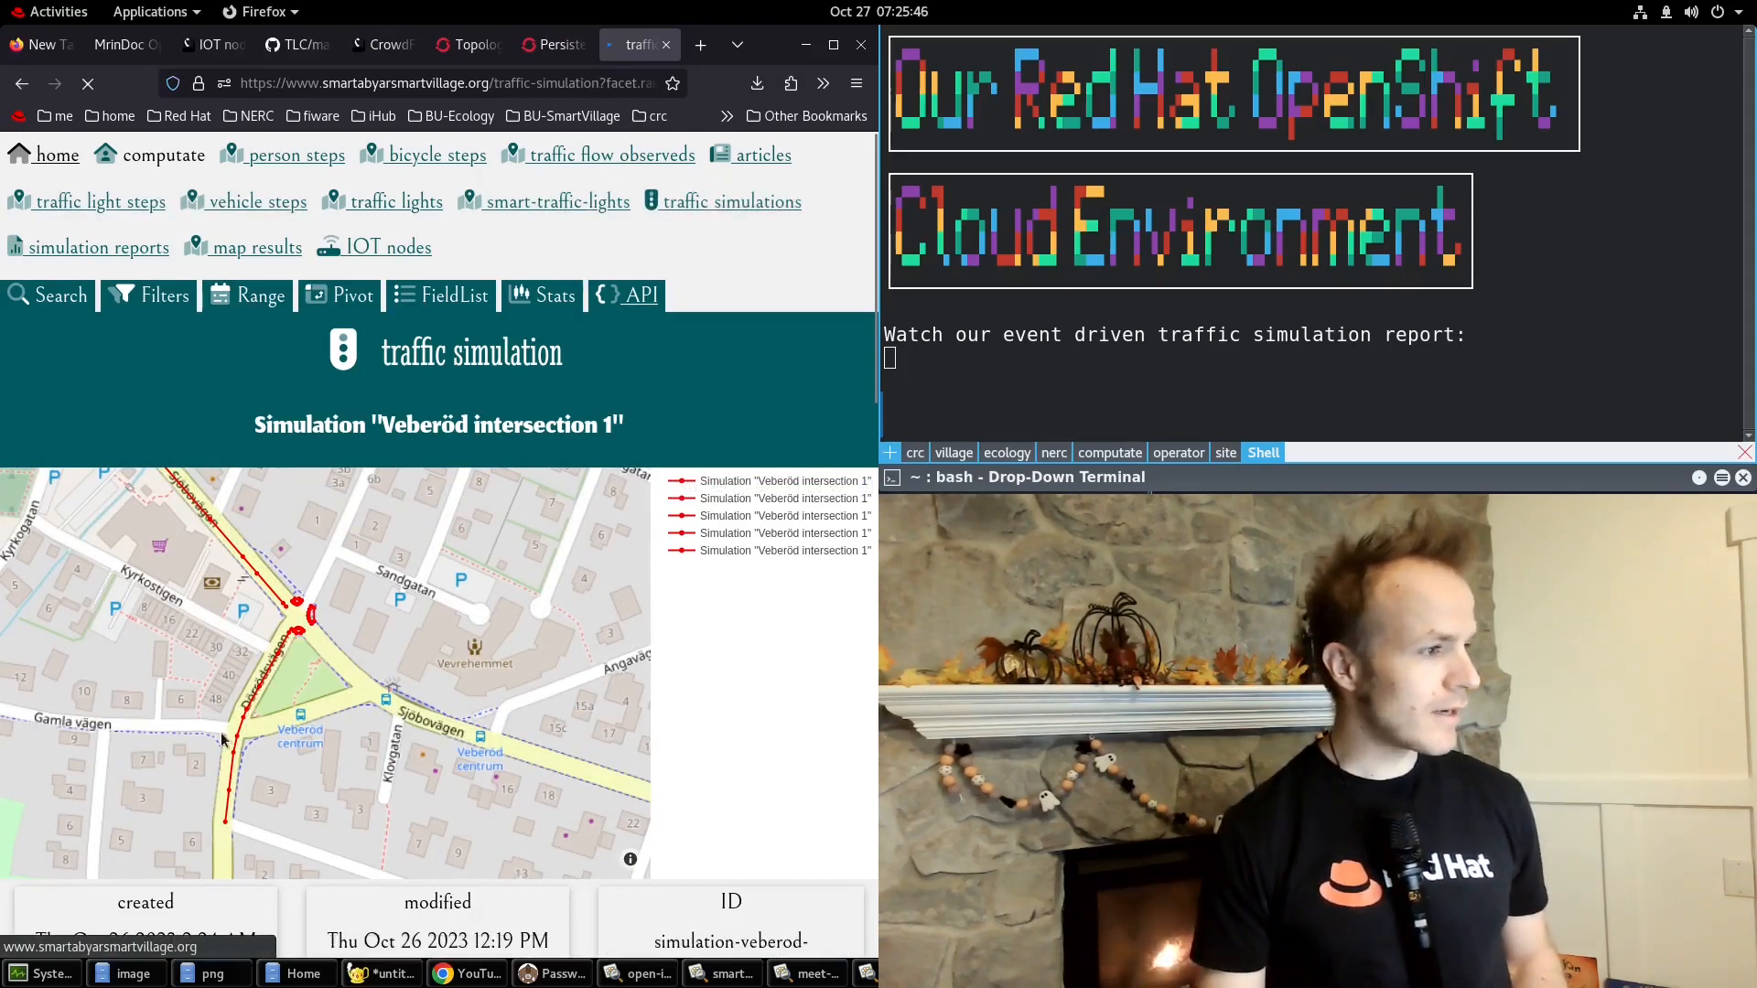
# Refresh Veberöd intersection 1 traffic simulation and scroll to its six simulation reports.
pyautogui.scroll(-3)
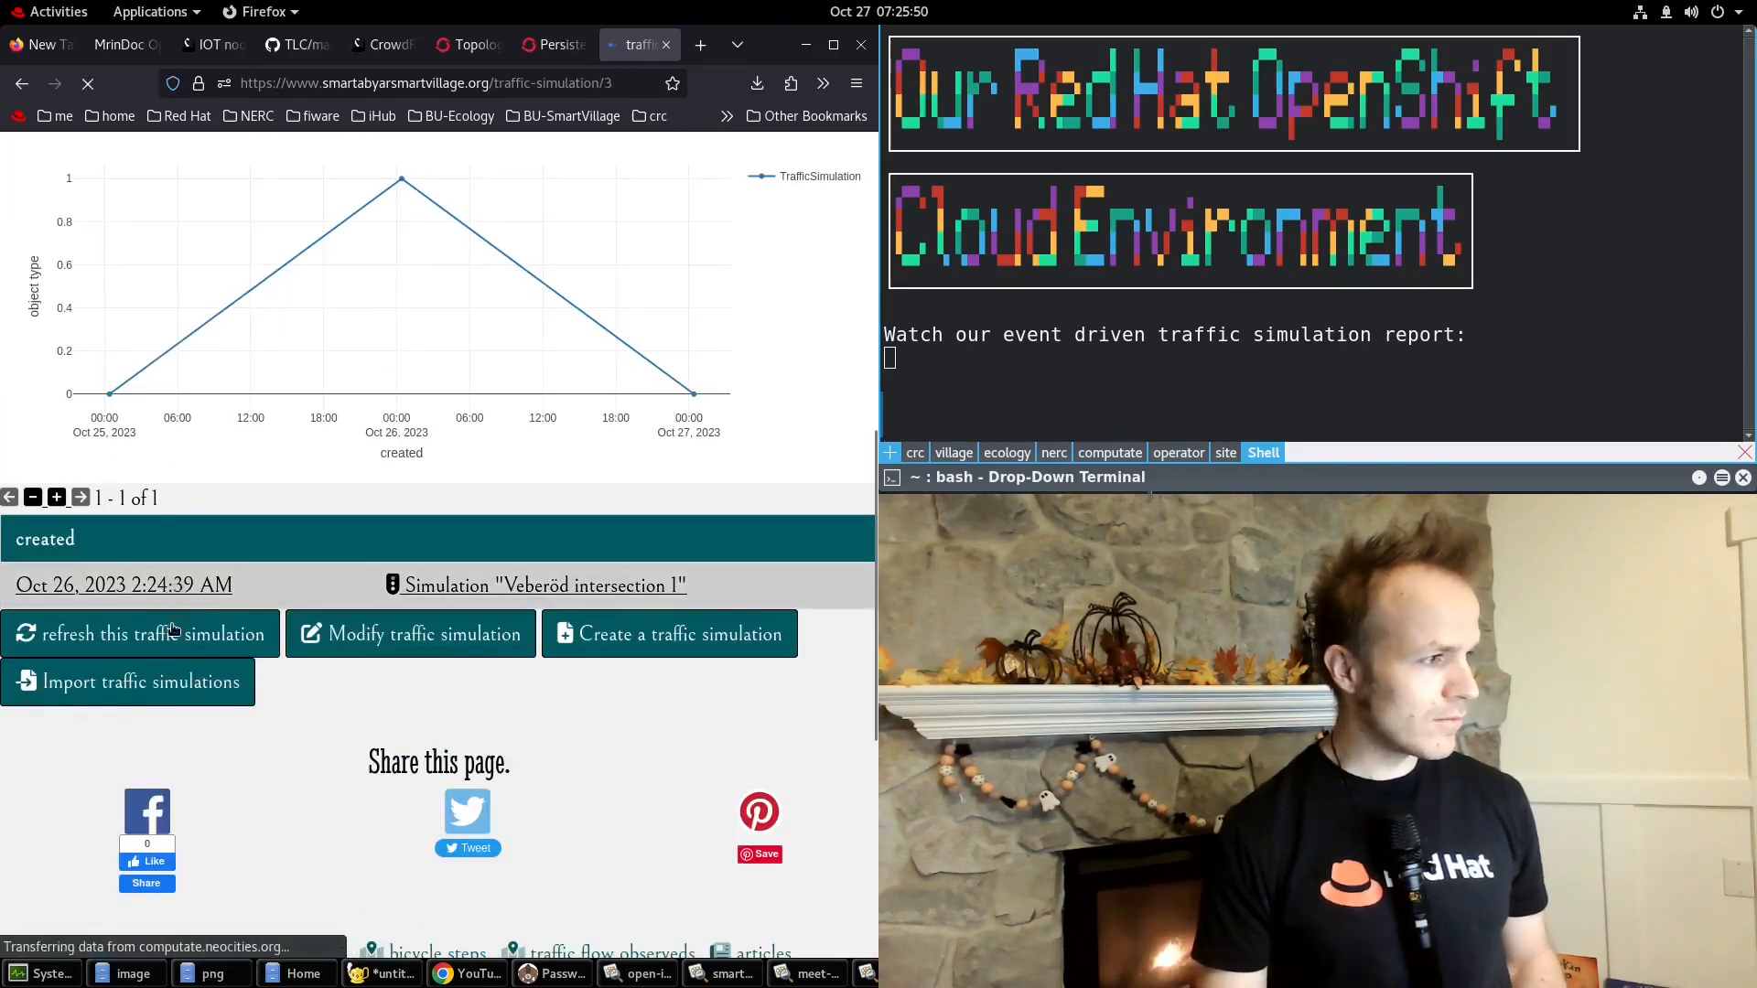
pyautogui.click(153, 634)
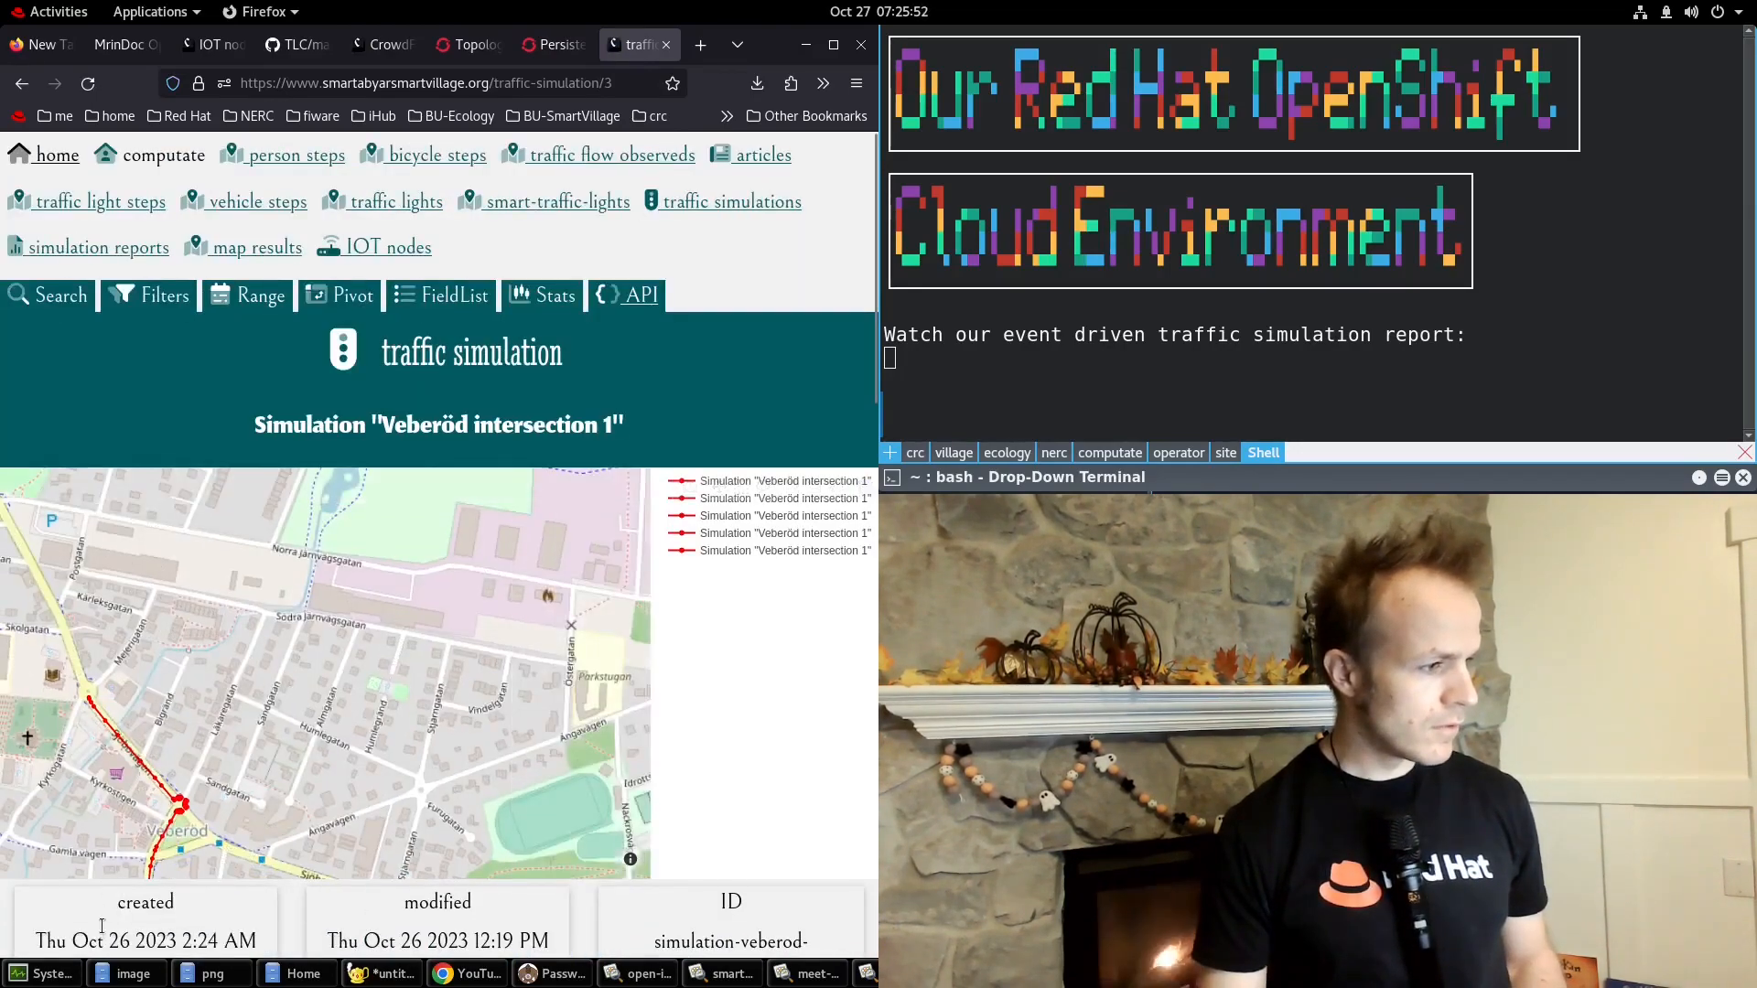
pyautogui.scroll(-3)
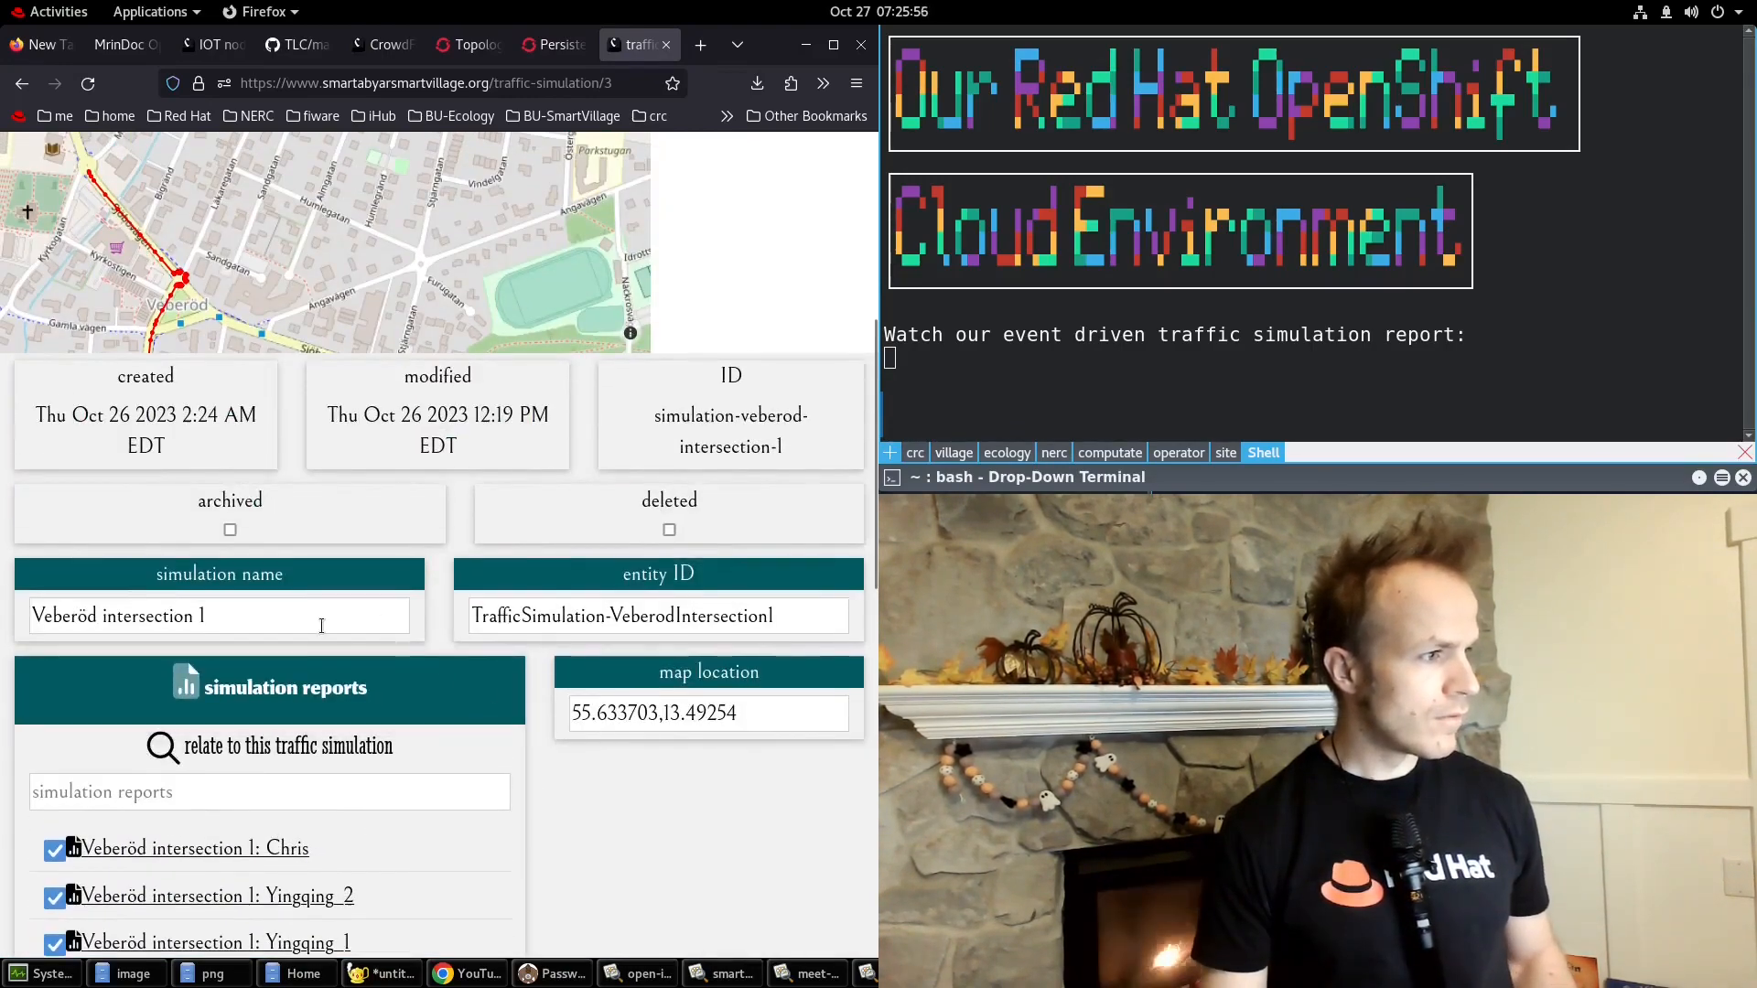
pyautogui.scroll(-3)
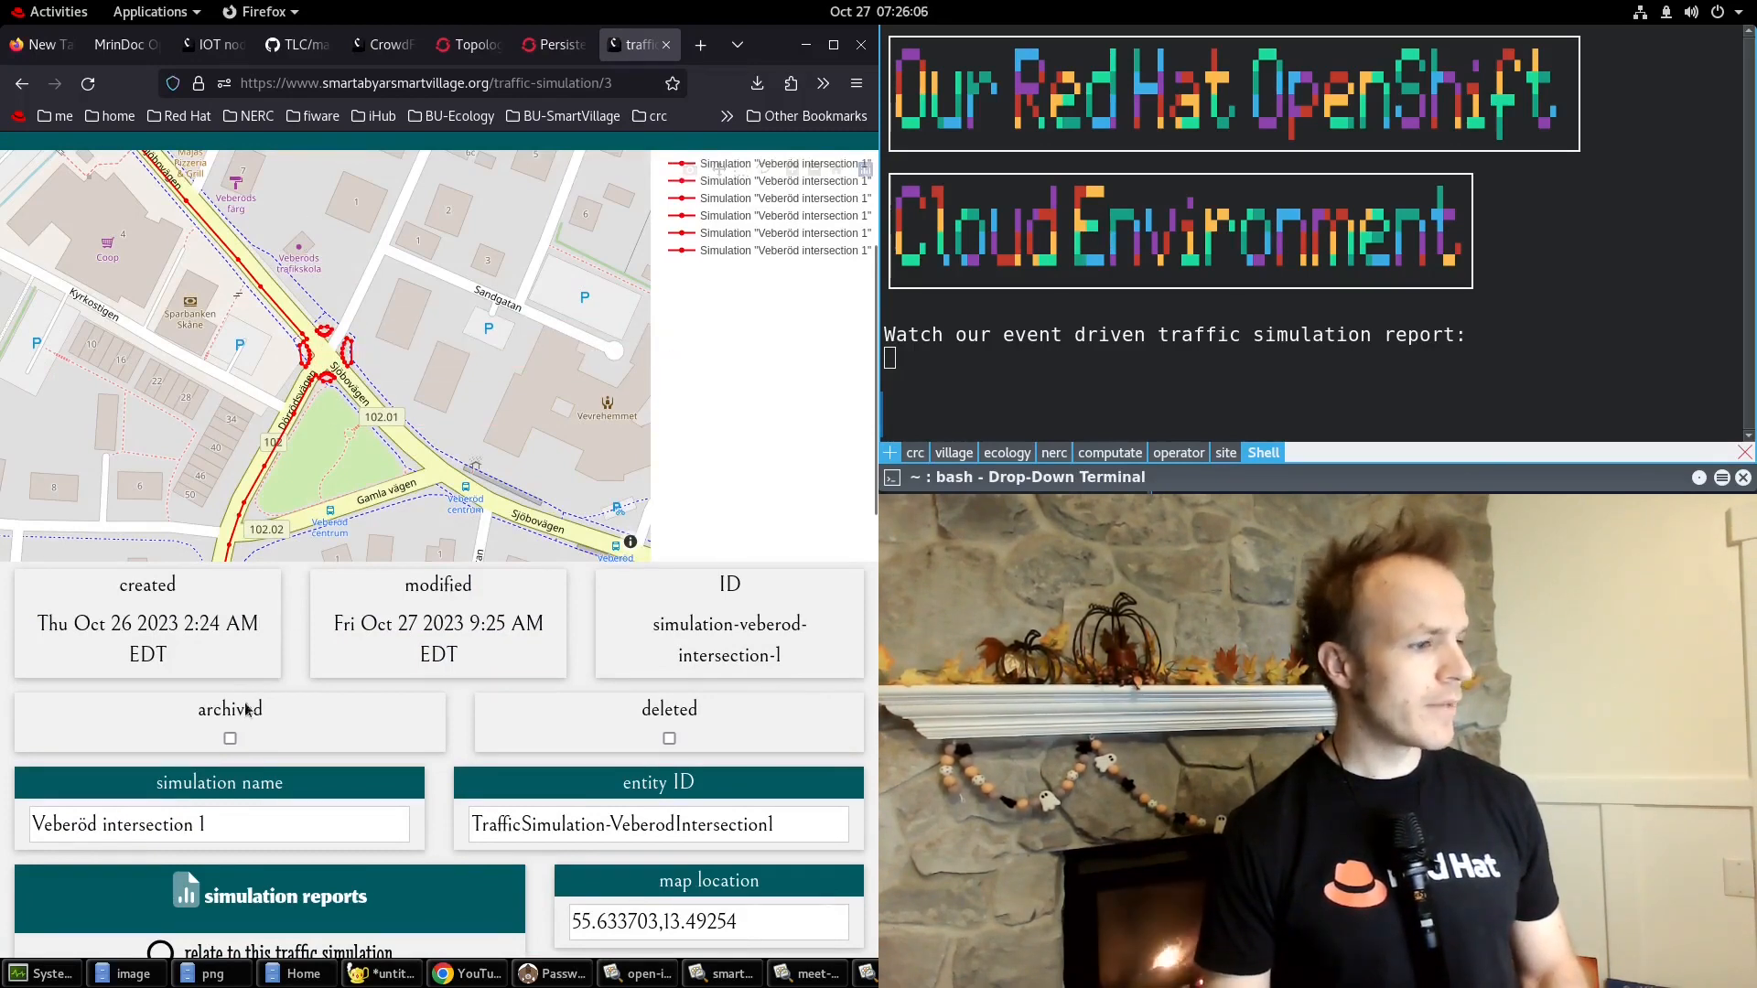
pyautogui.scroll(-3)
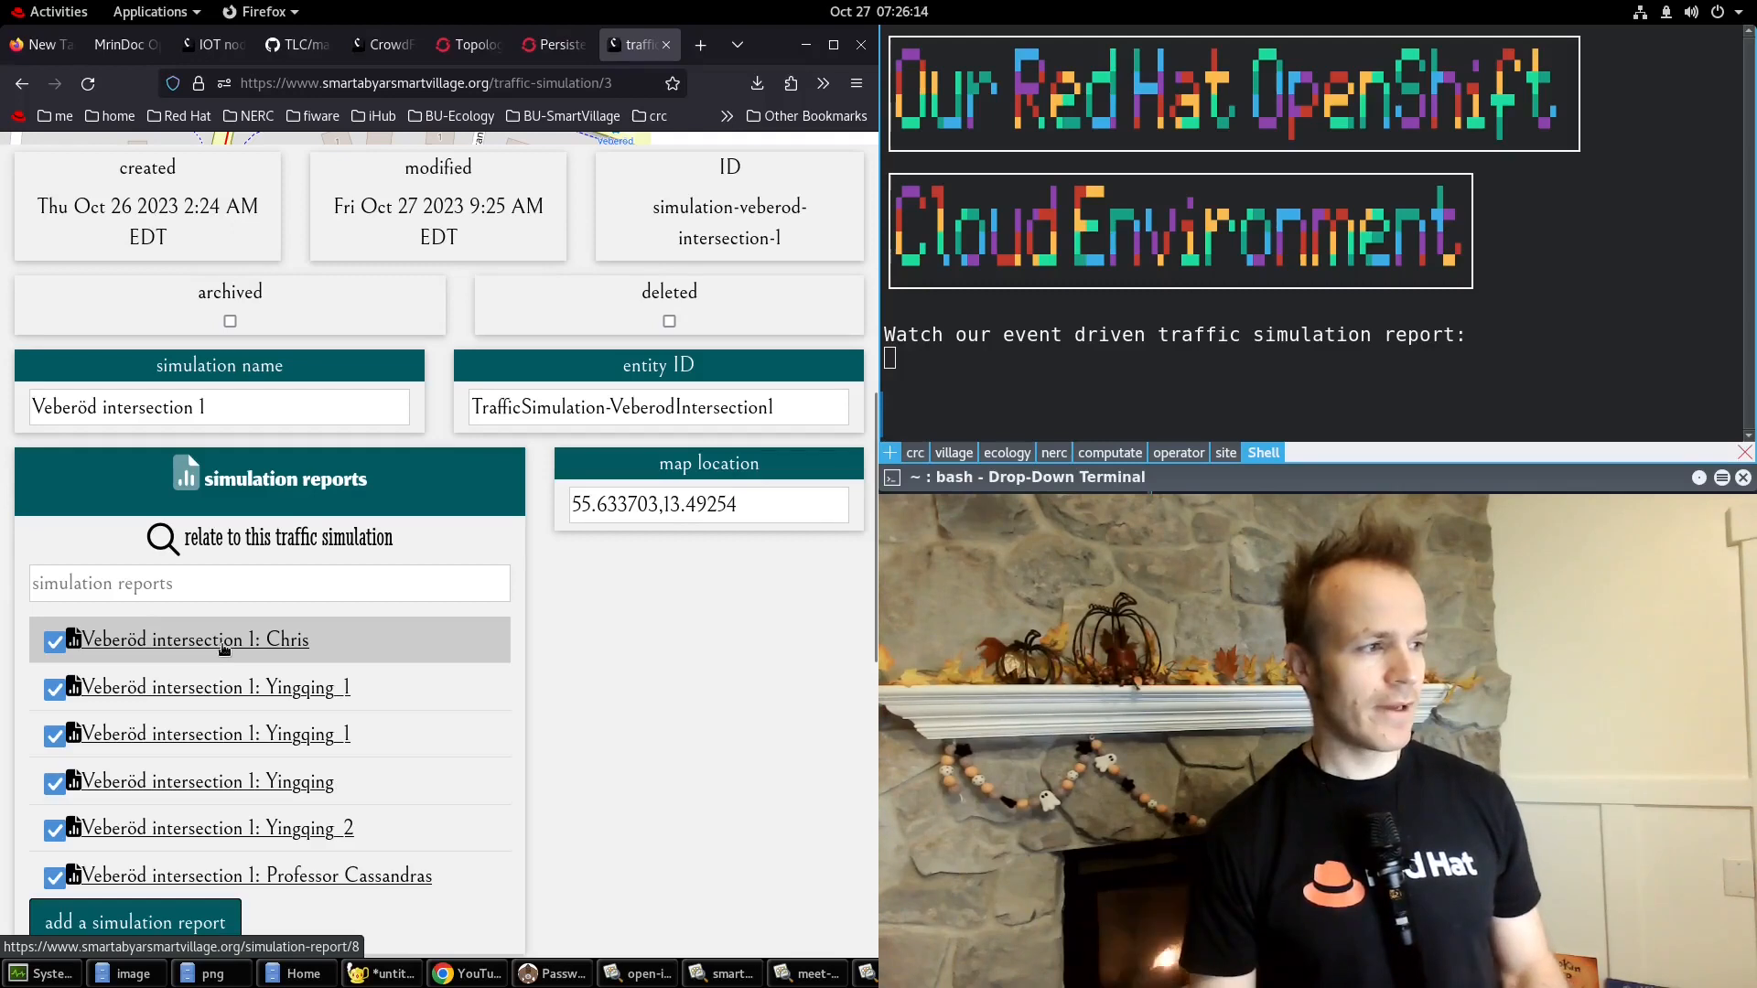
# Open the 'Veberöd intersection 1: Chris' report and scroll down to its Completed status.
pyautogui.click(194, 639)
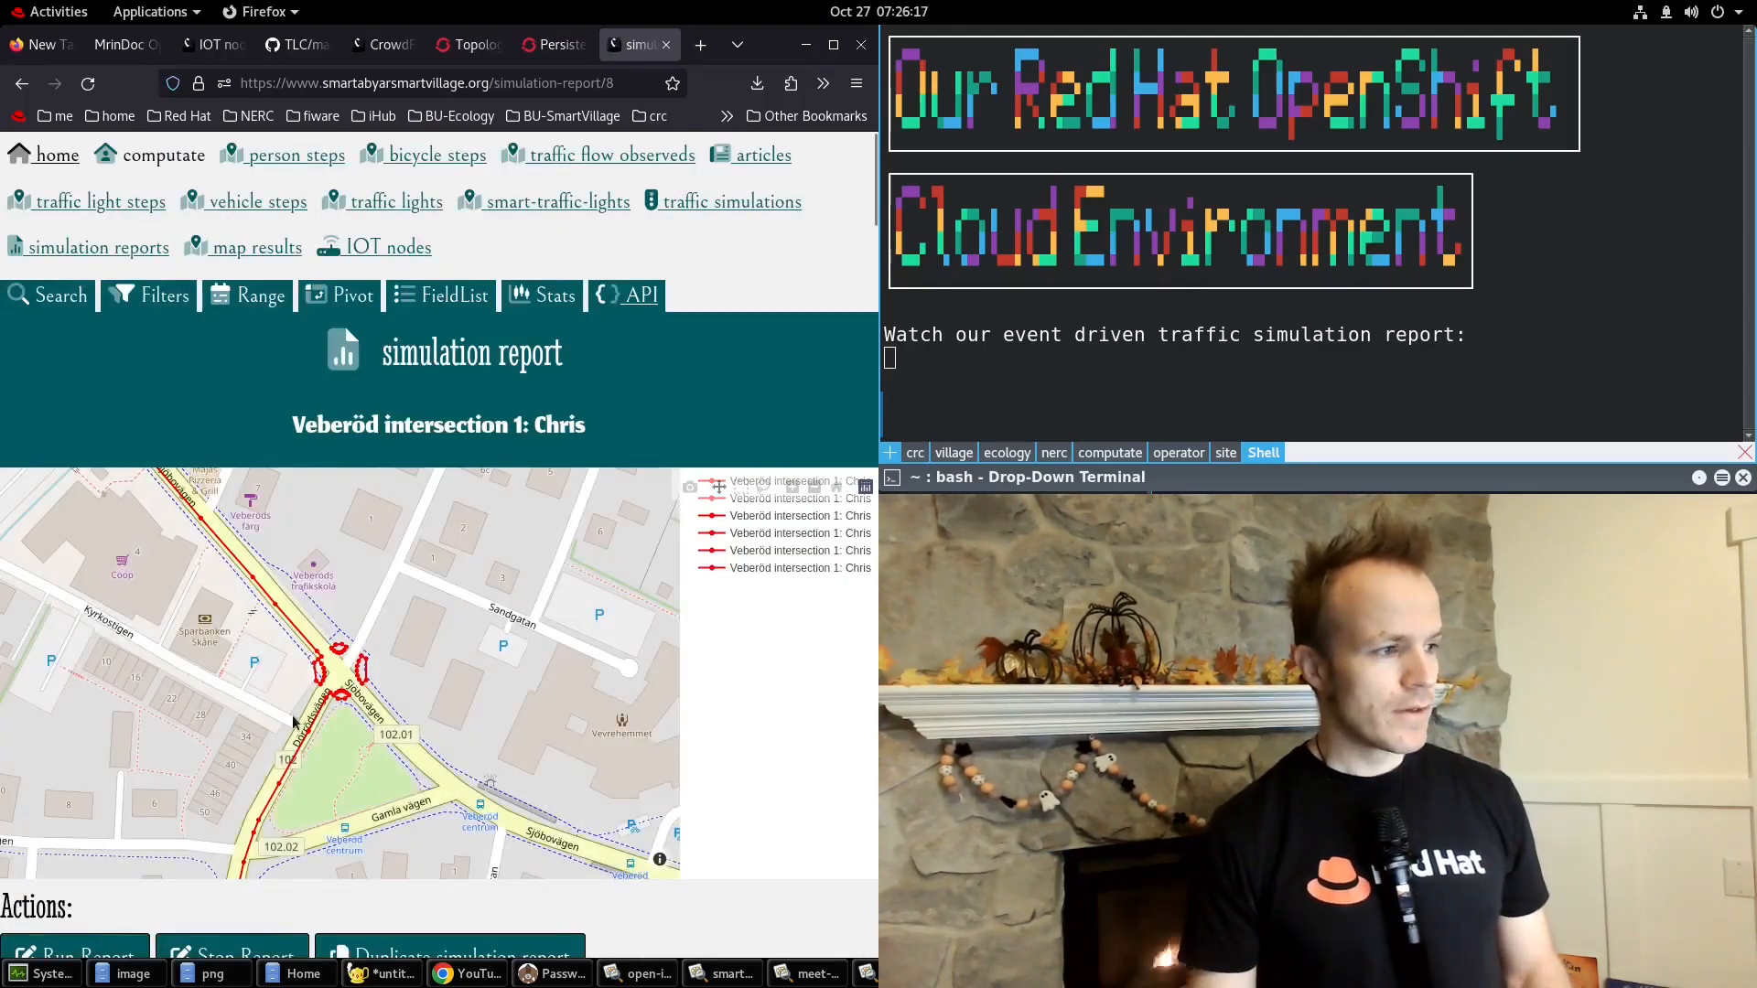
pyautogui.scroll(-3)
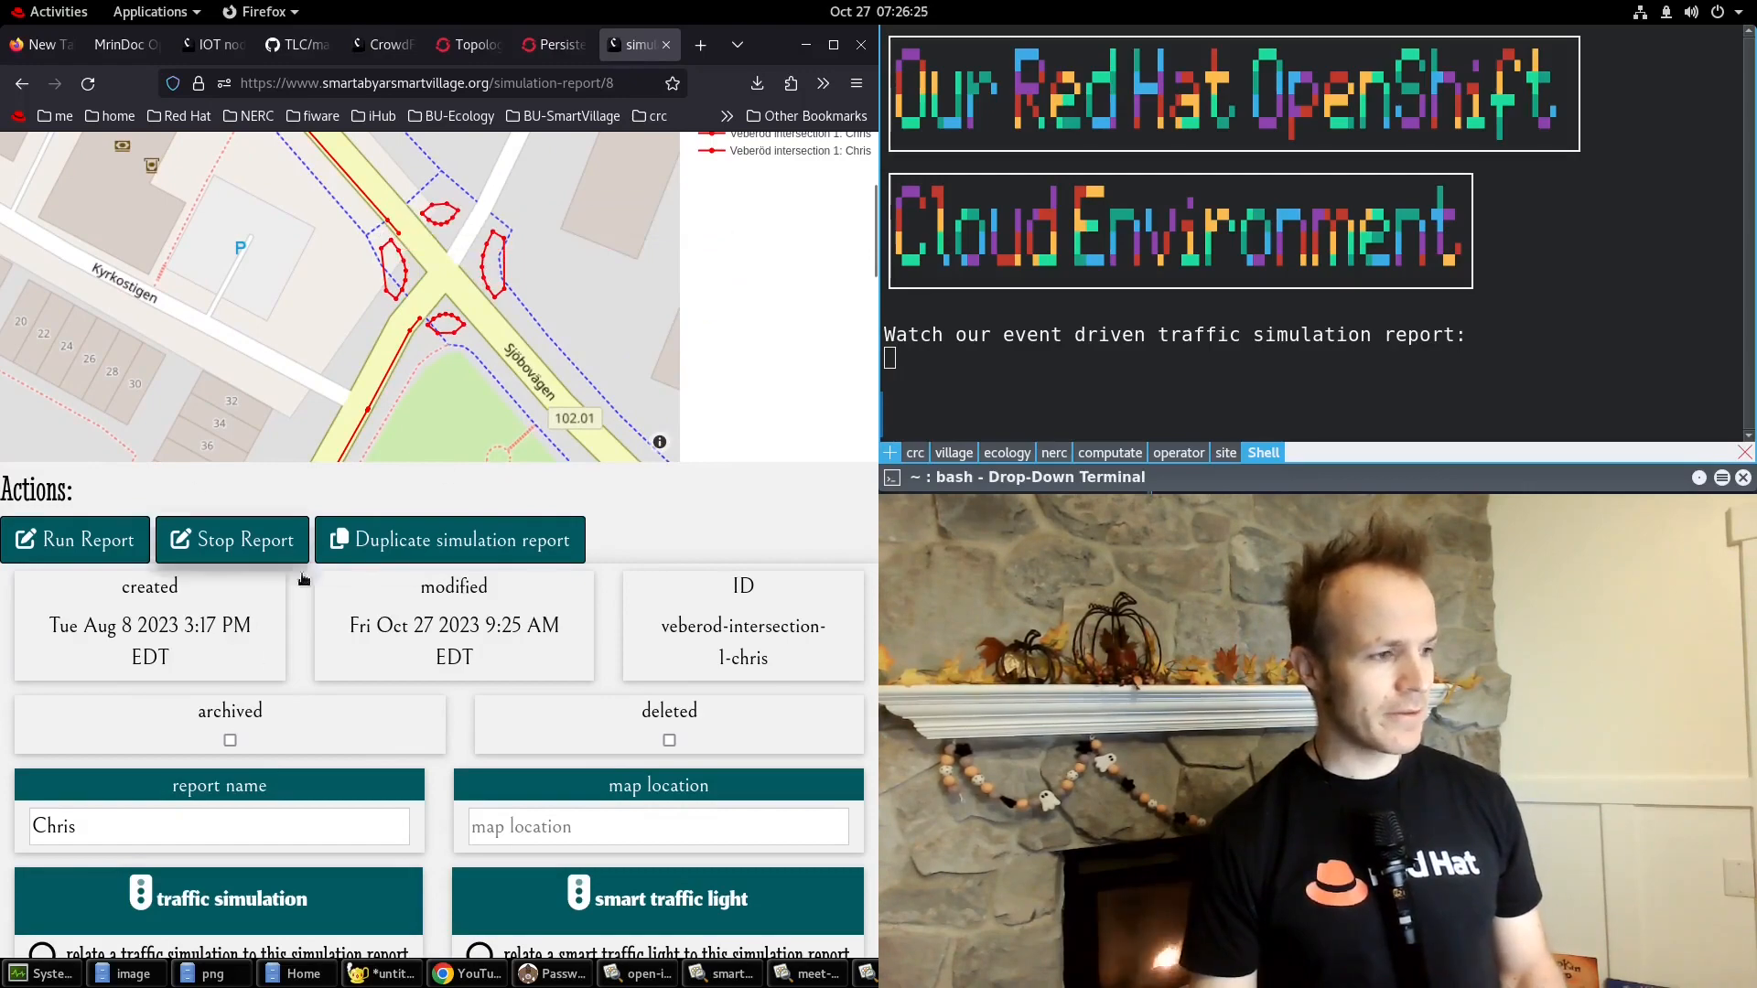
pyautogui.scroll(-3)
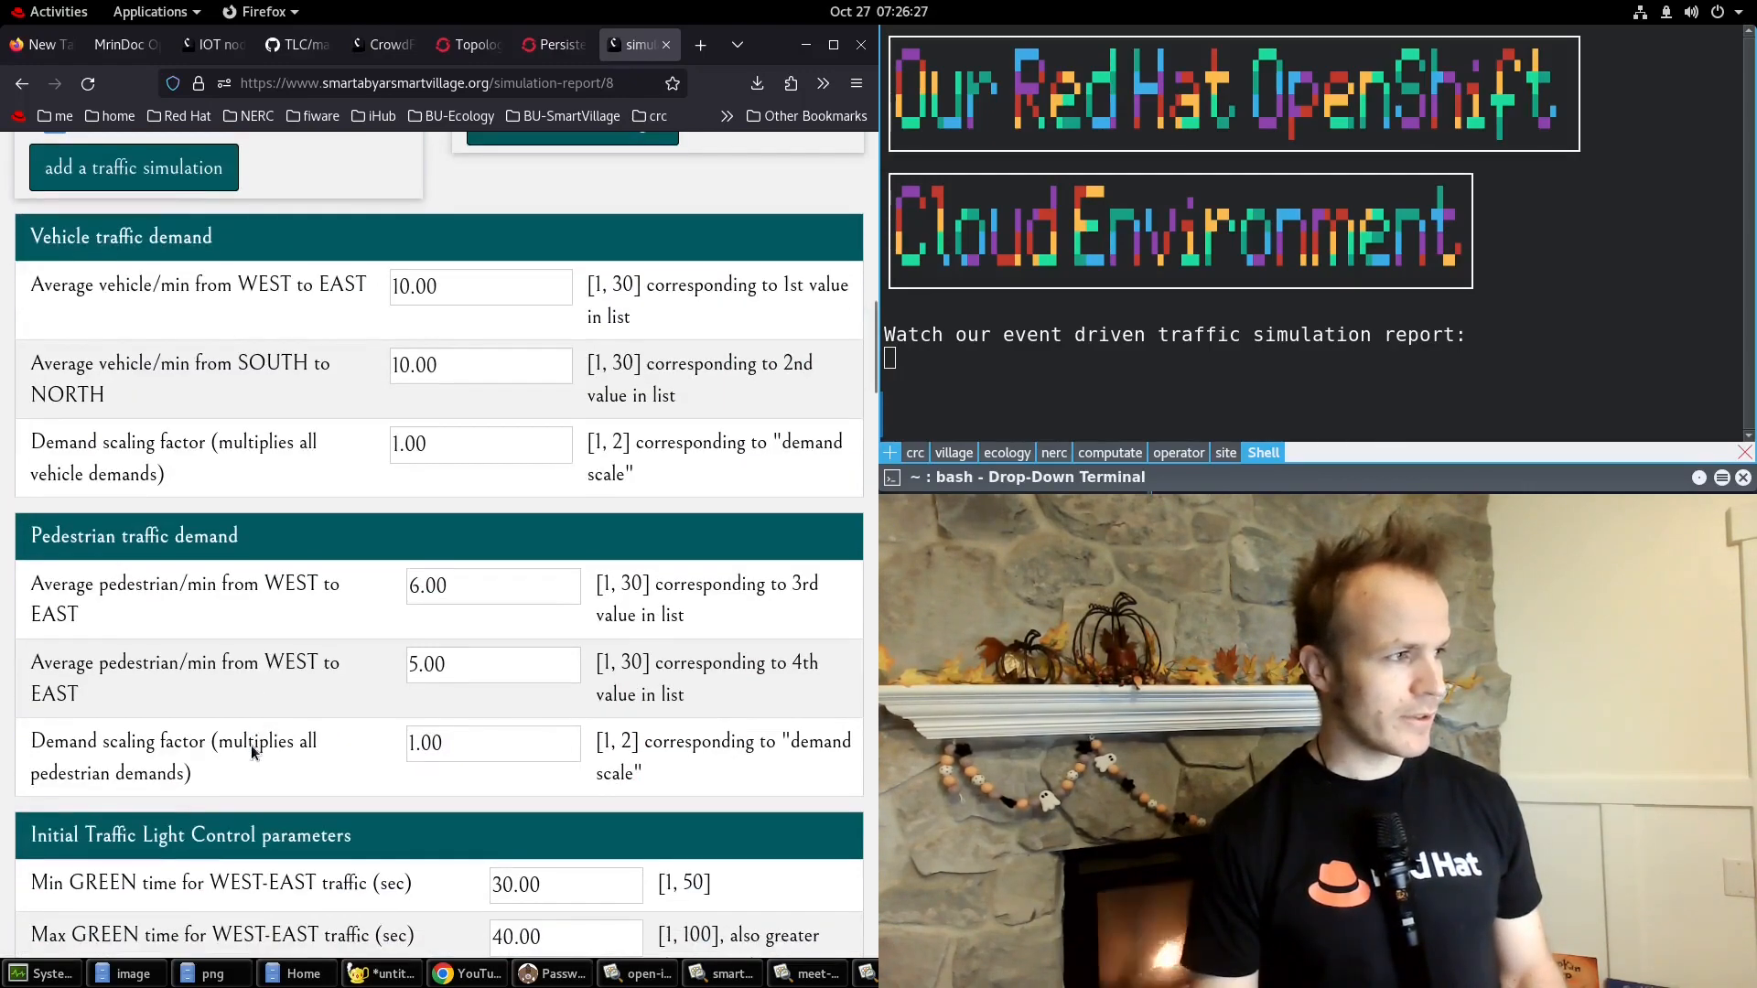
pyautogui.scroll(-3)
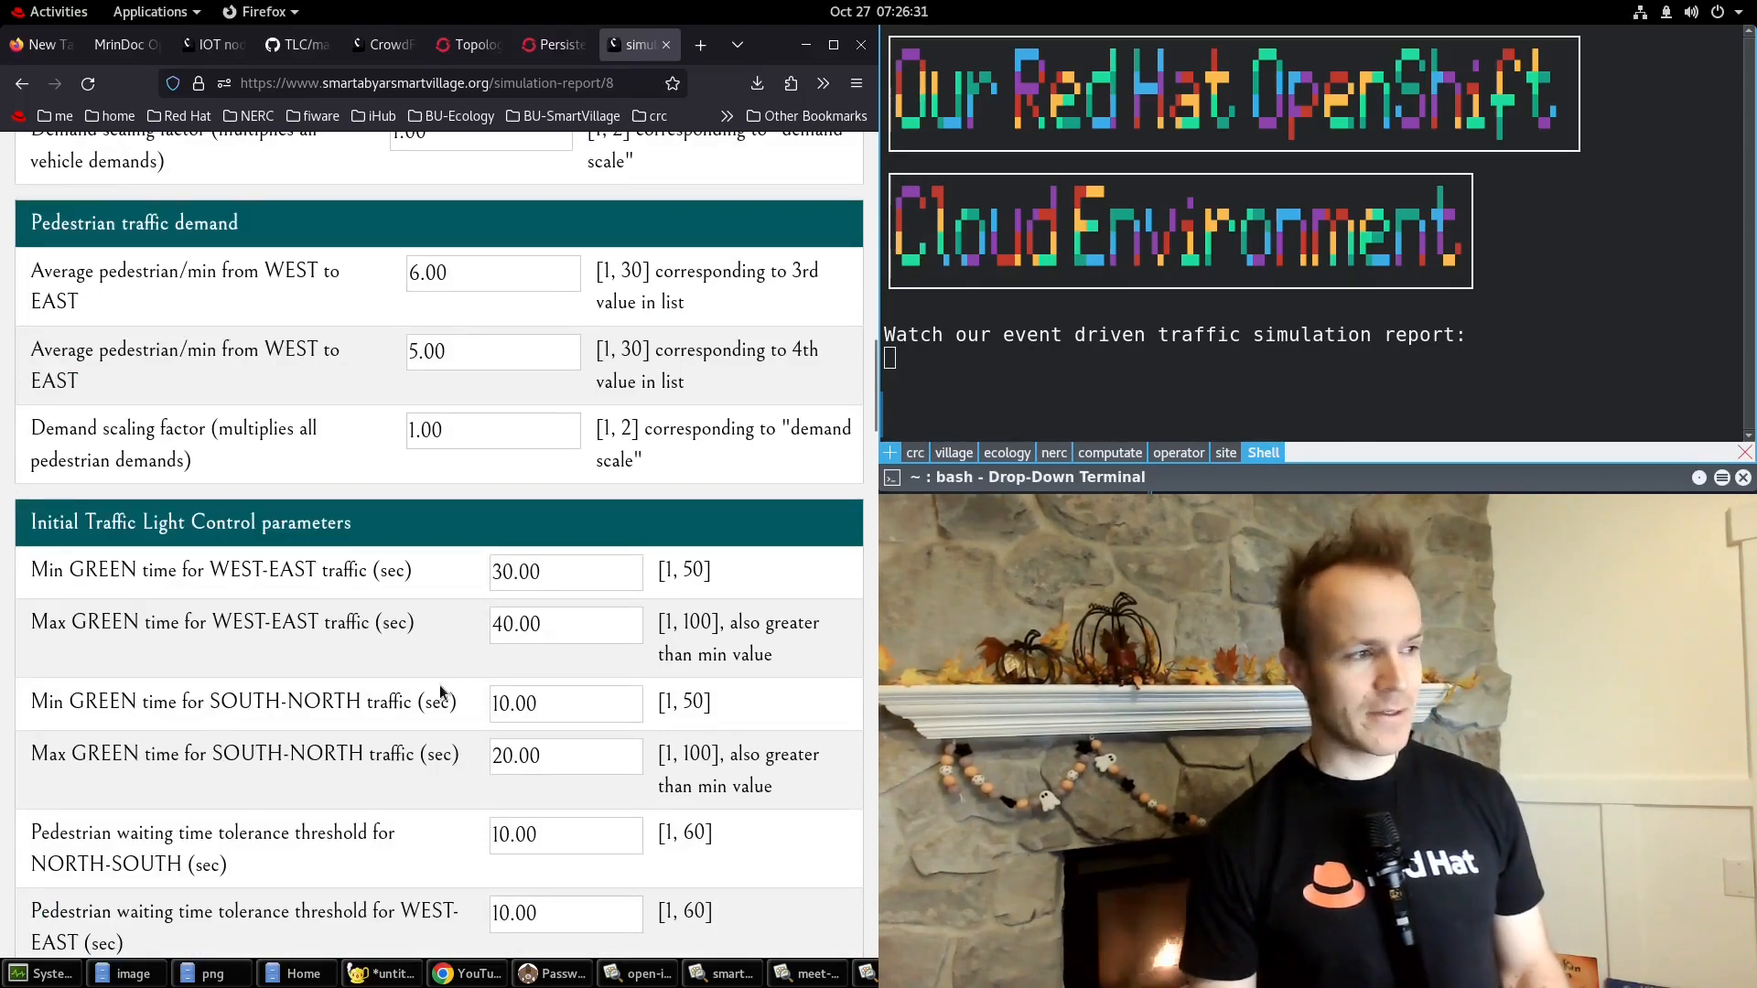
pyautogui.scroll(-3)
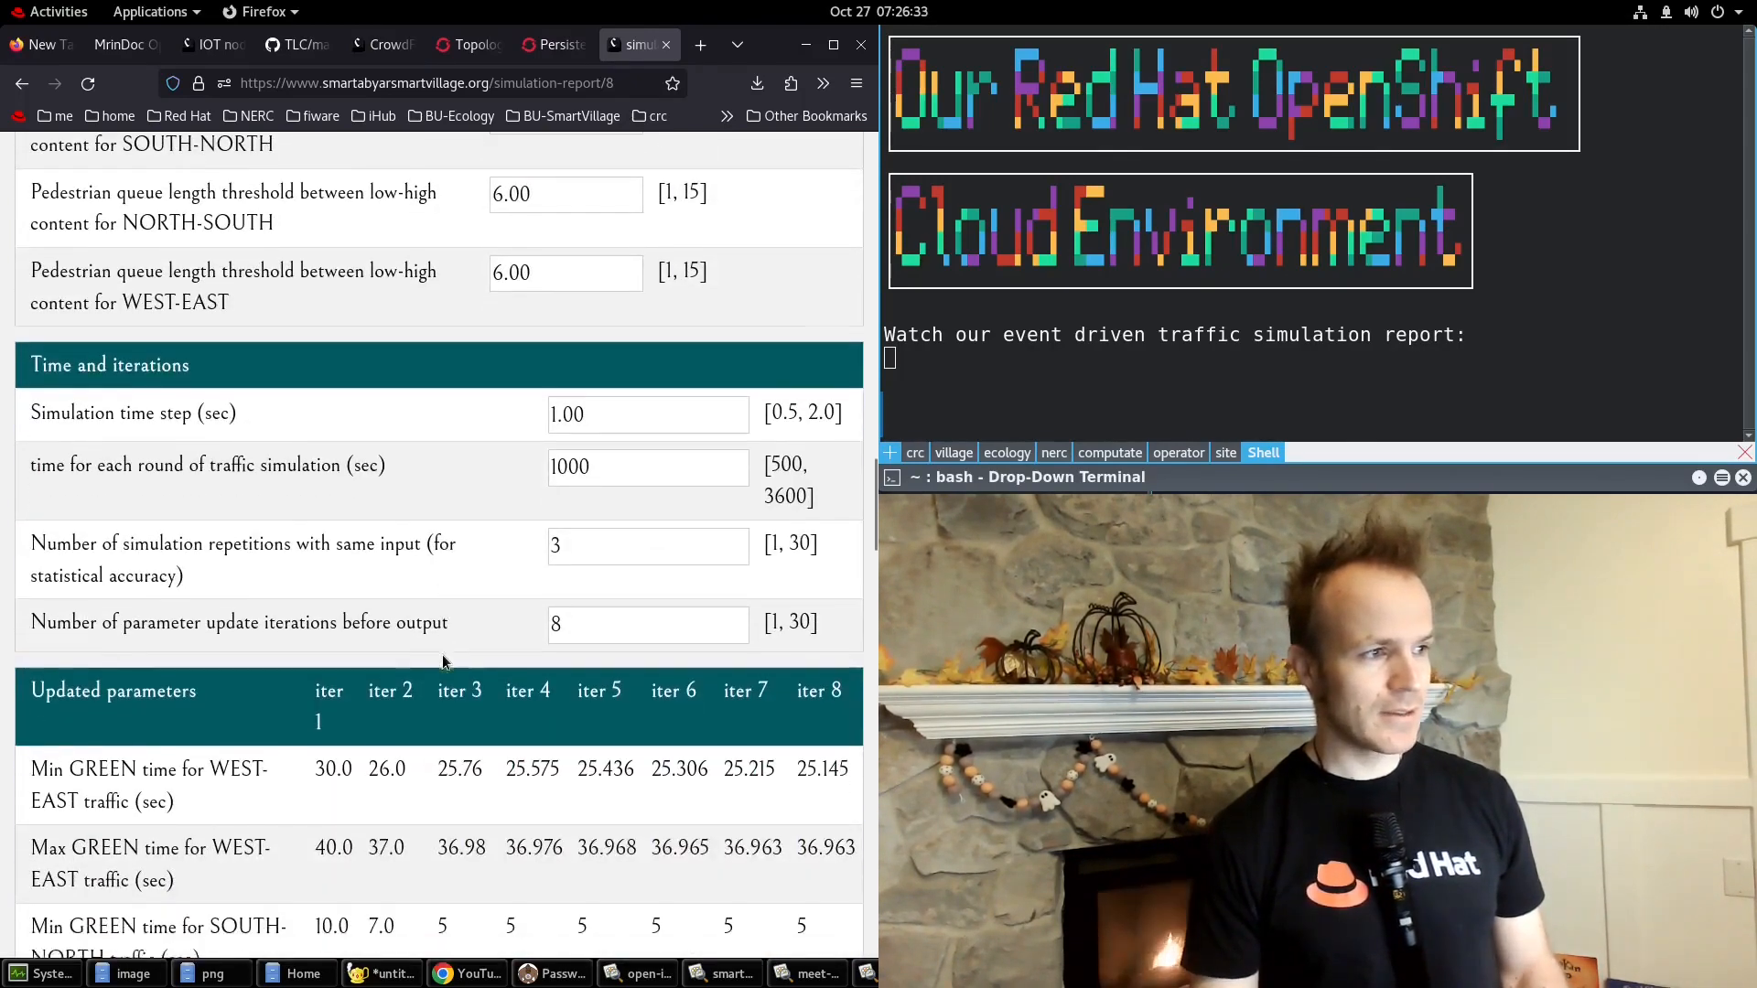
pyautogui.scroll(-3)
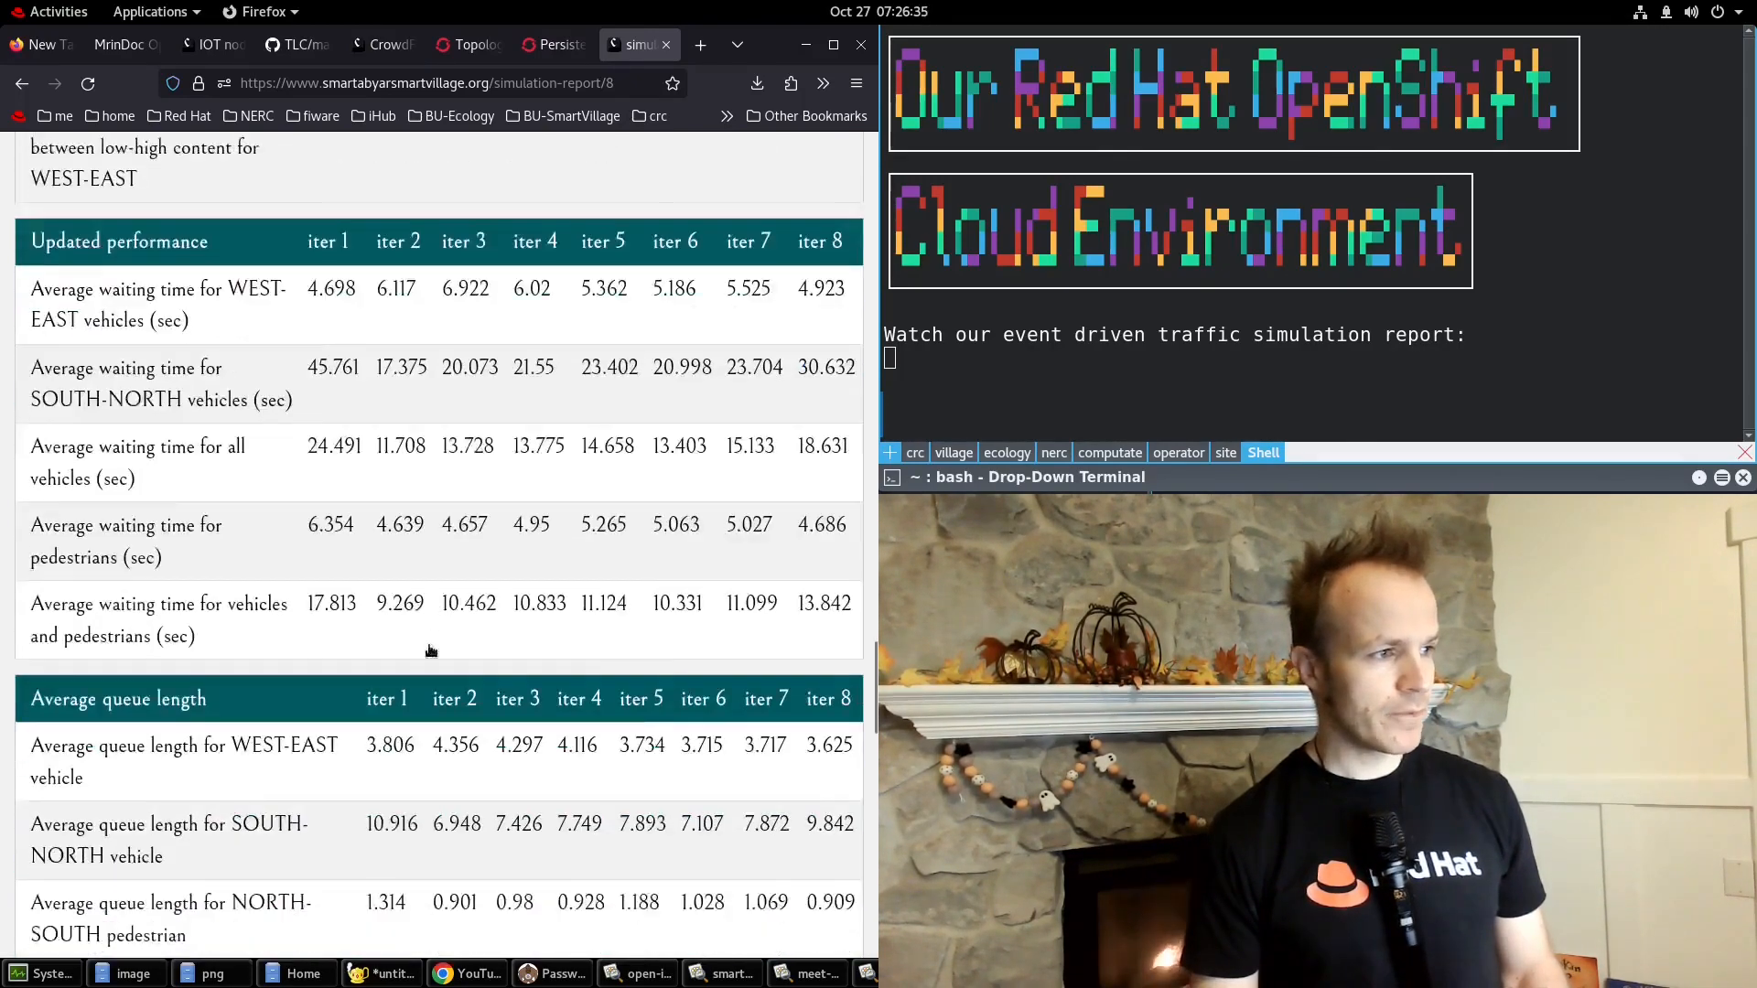
pyautogui.scroll(-3)
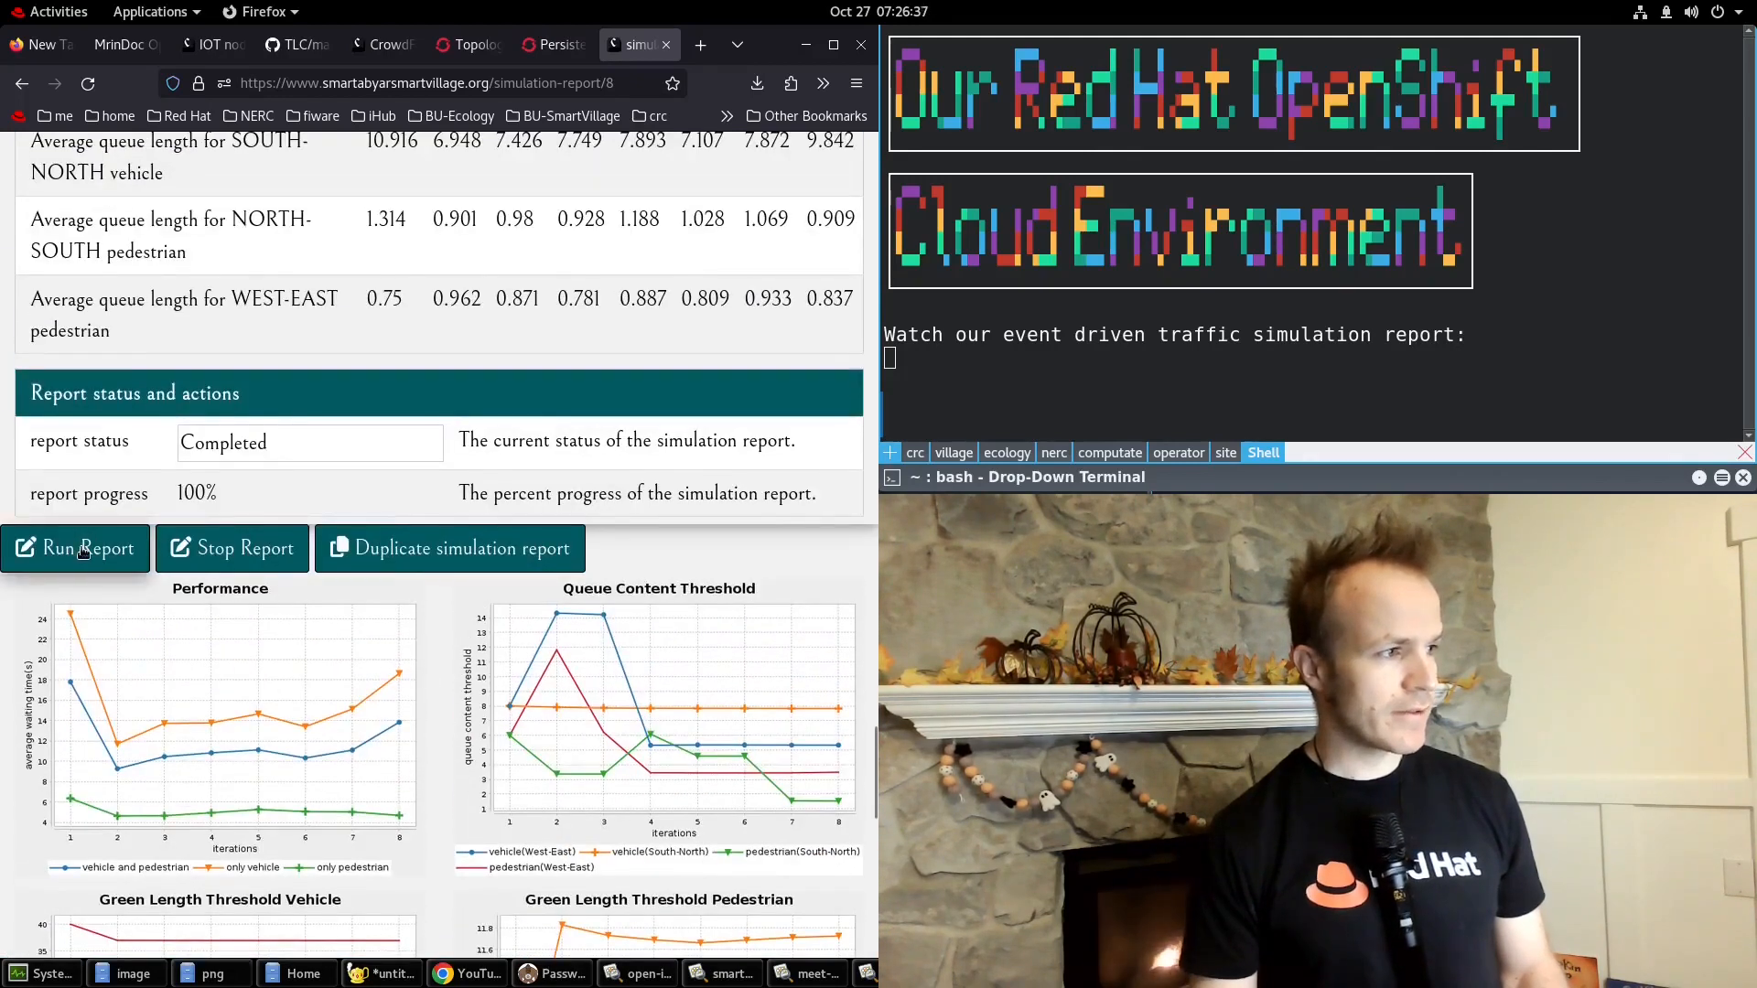
# Run the Chris report again and follow progress up to 95% with live charts.
pyautogui.click(75, 548)
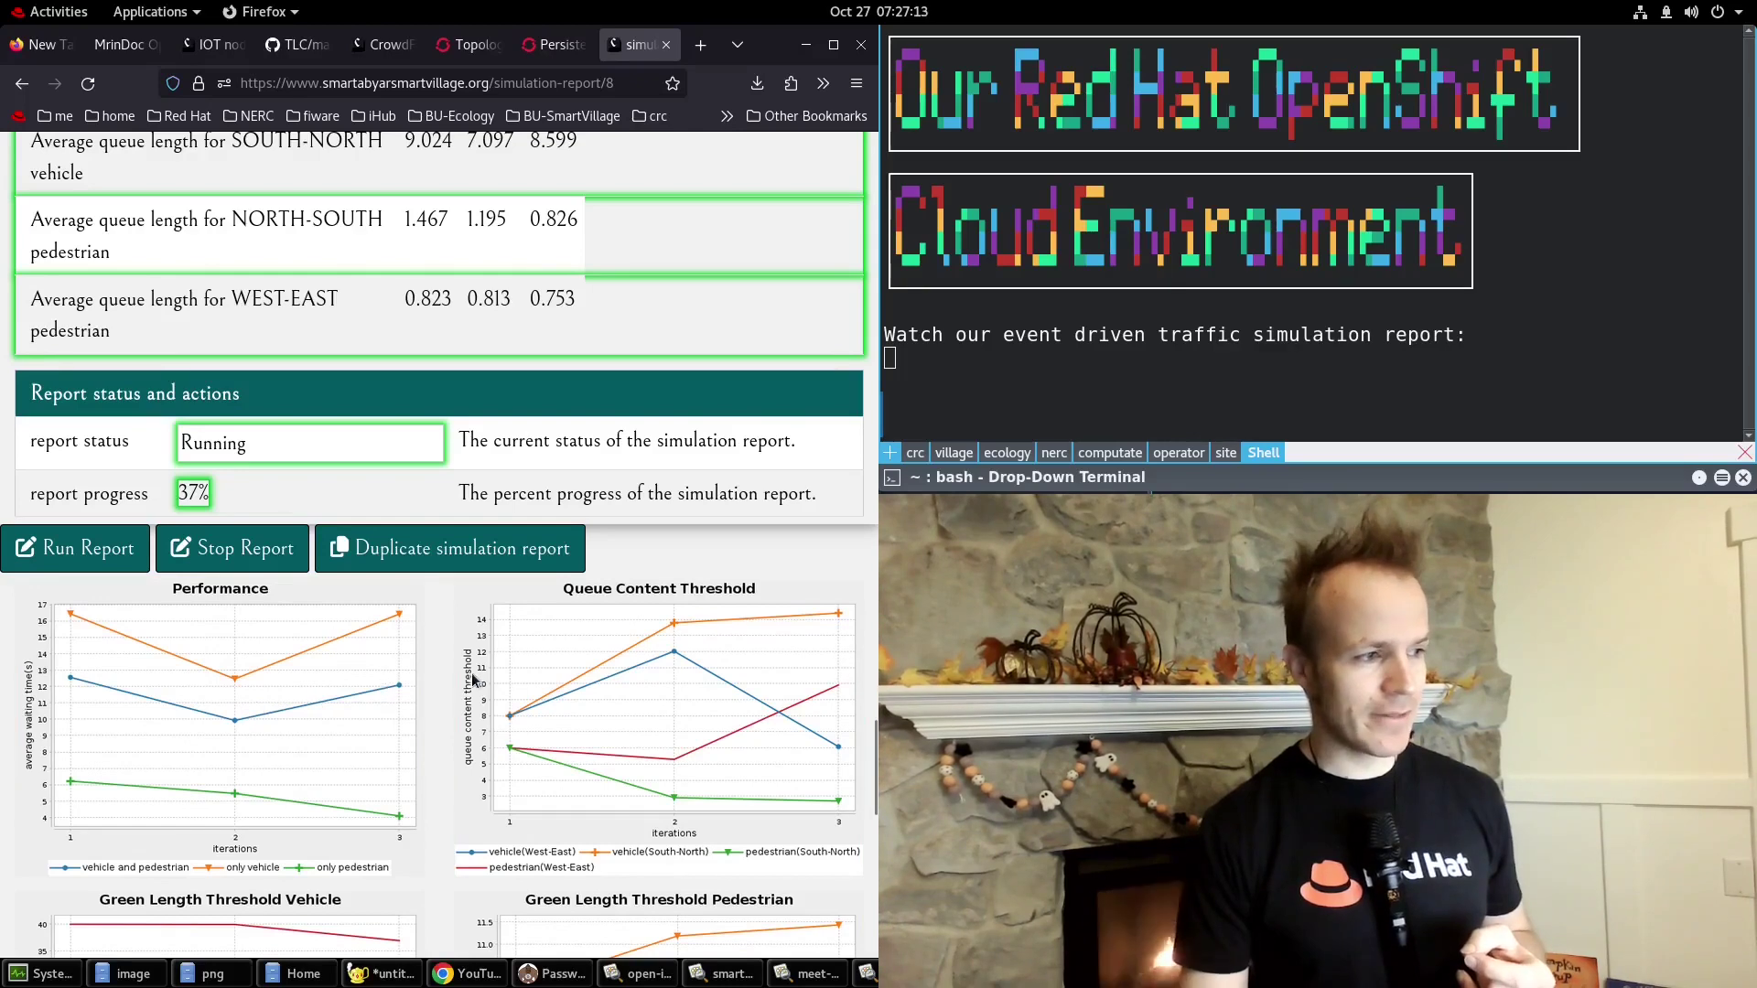
pyautogui.scroll(-3)
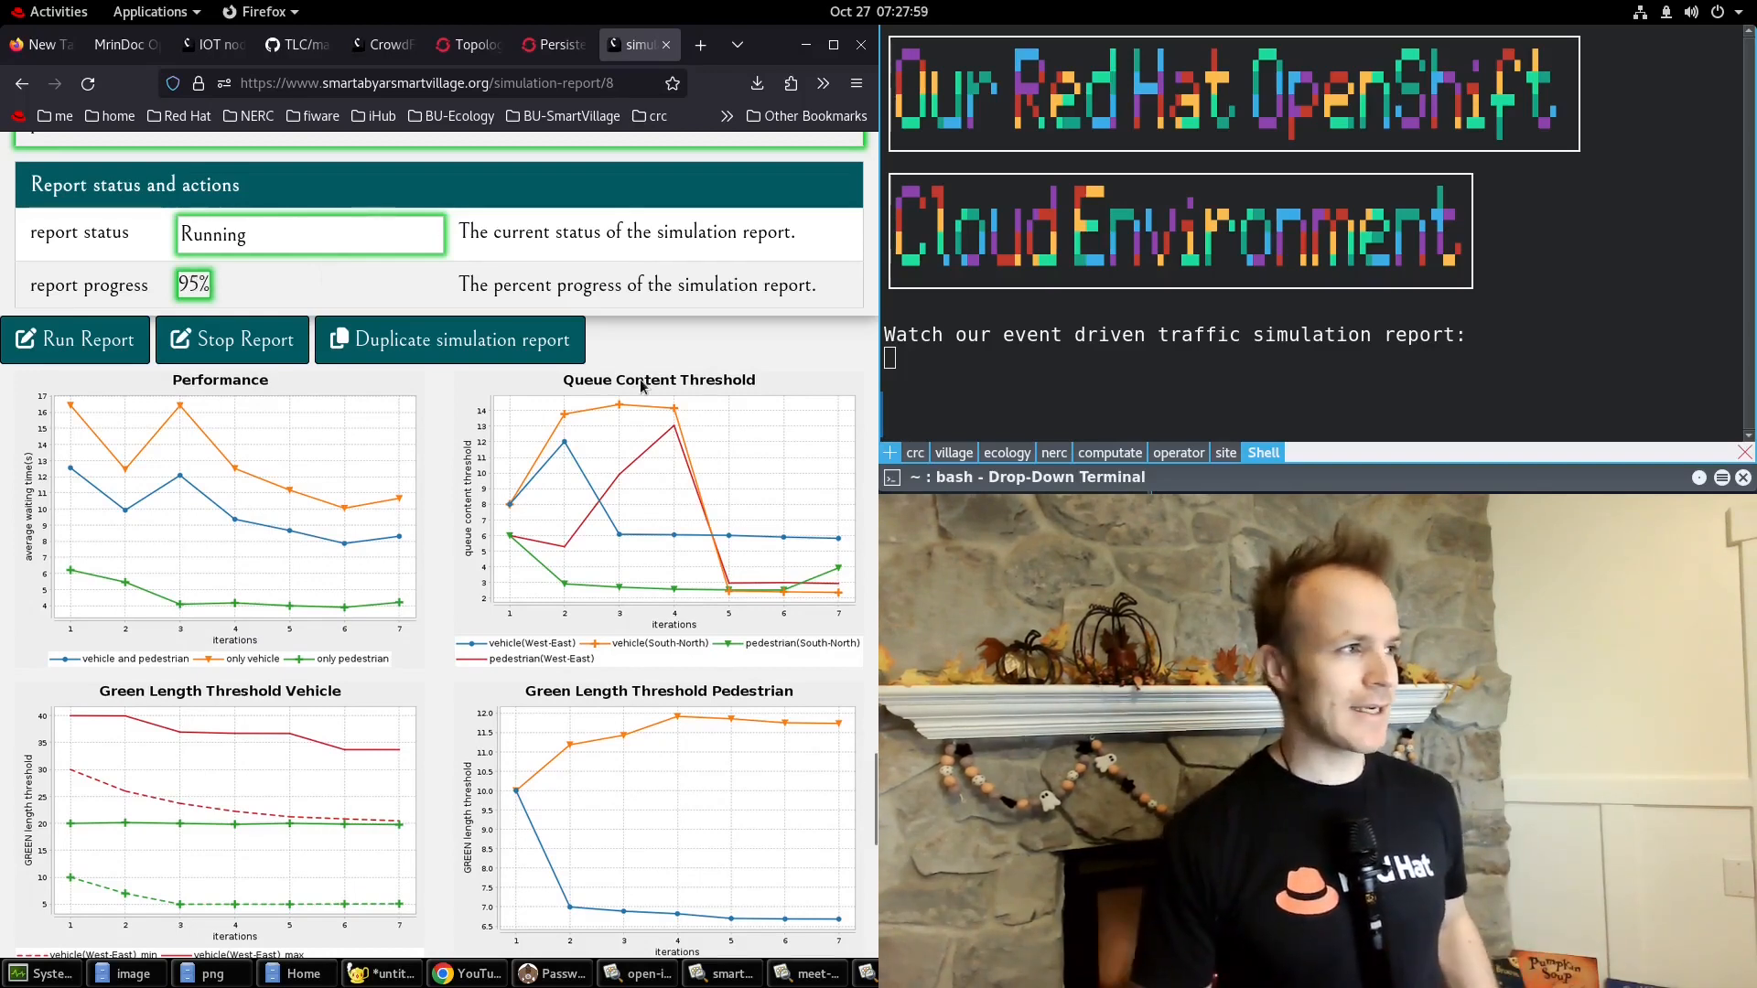
pyautogui.moveTo(341, 407)
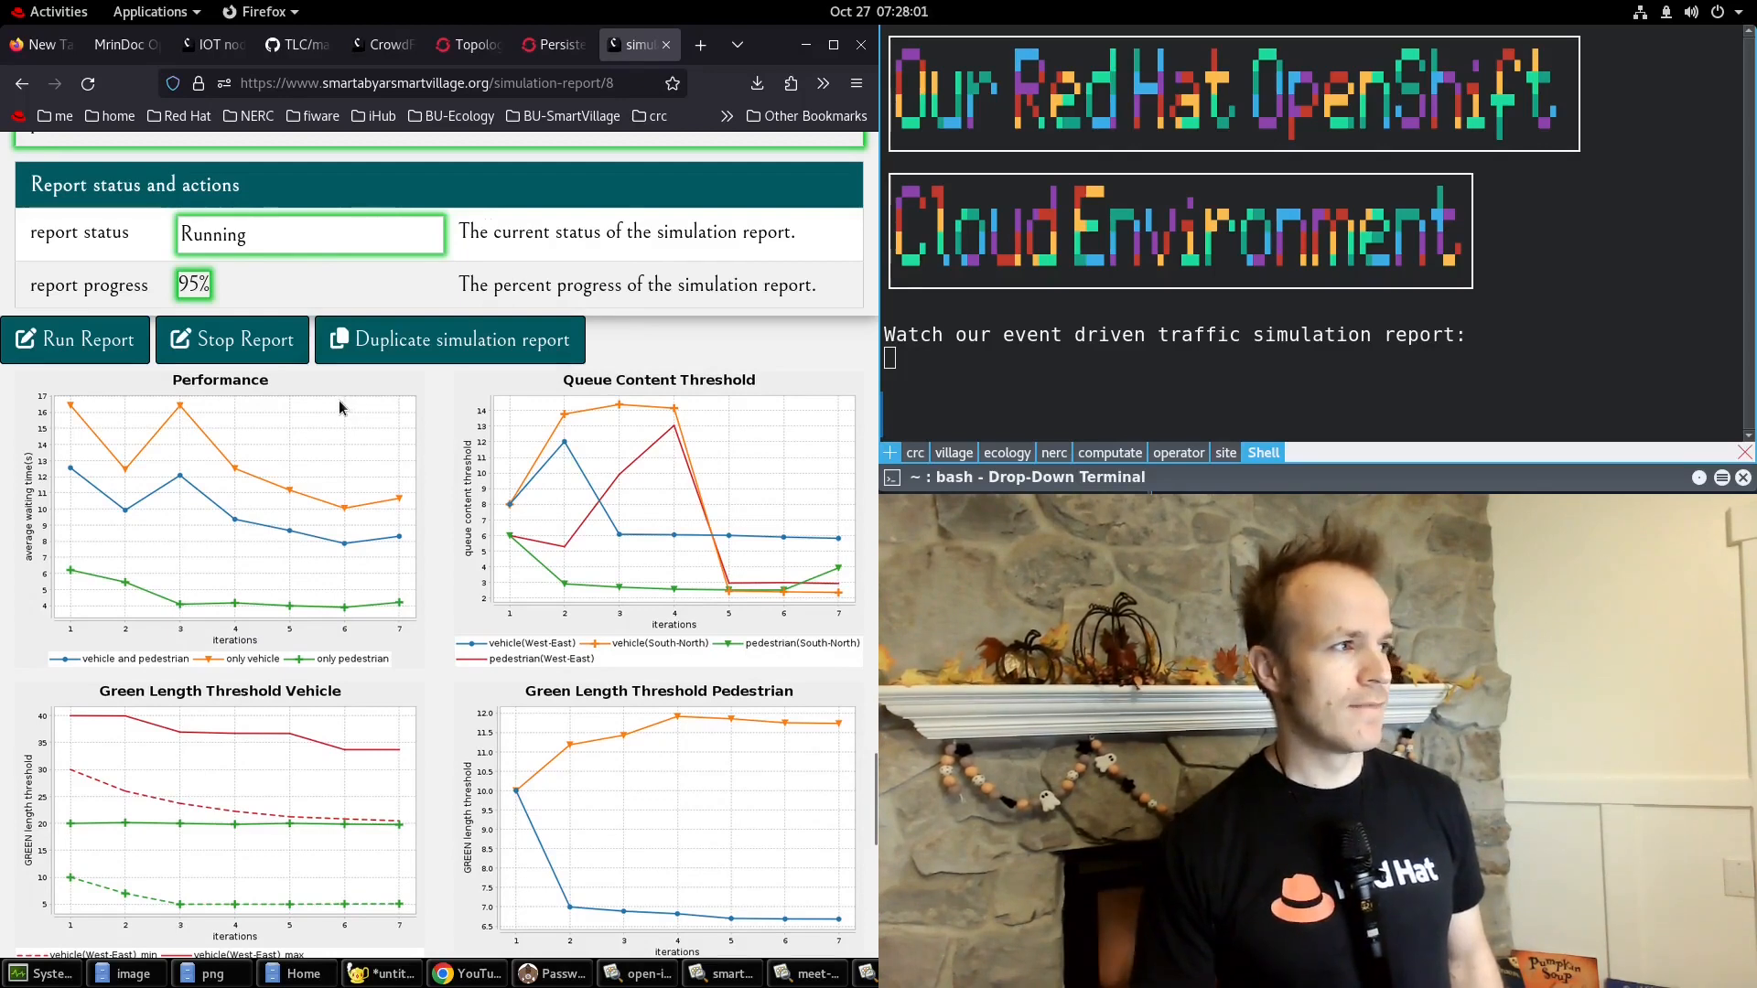